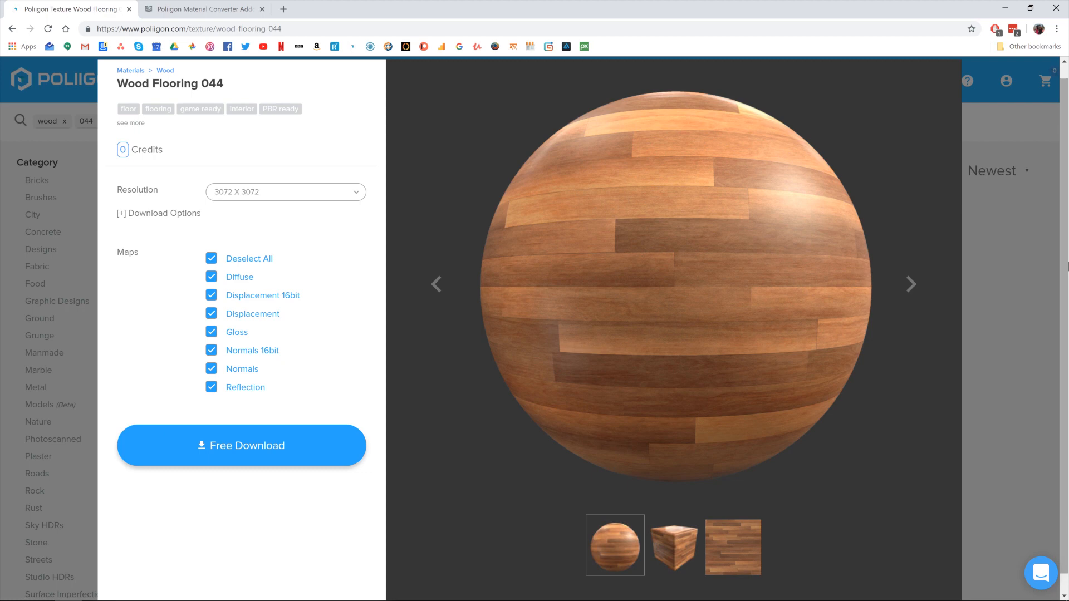
mouse_move(708, 110)
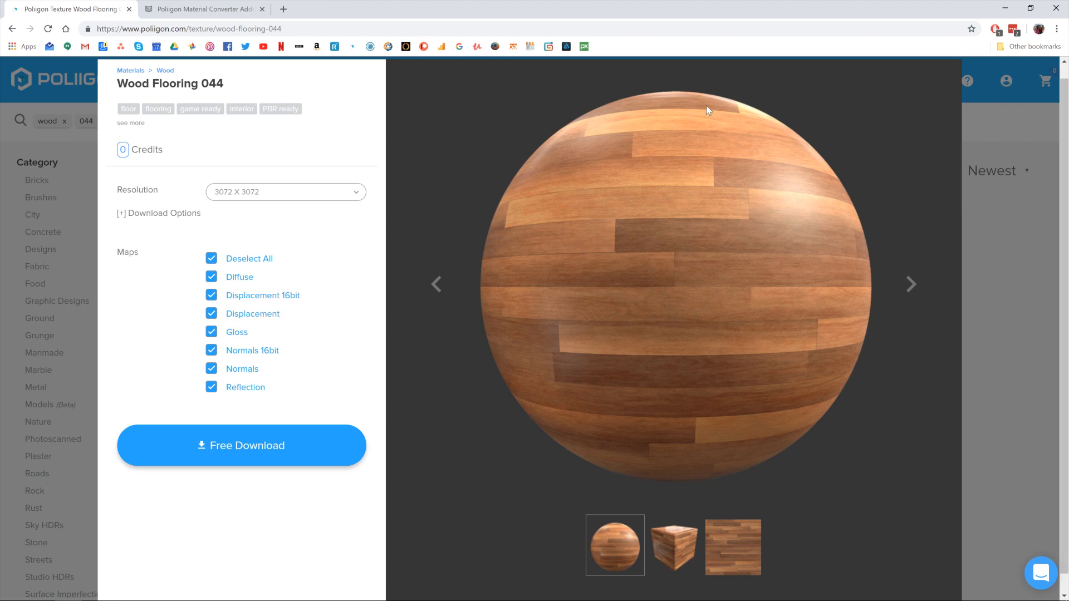
mouse_move(314, 103)
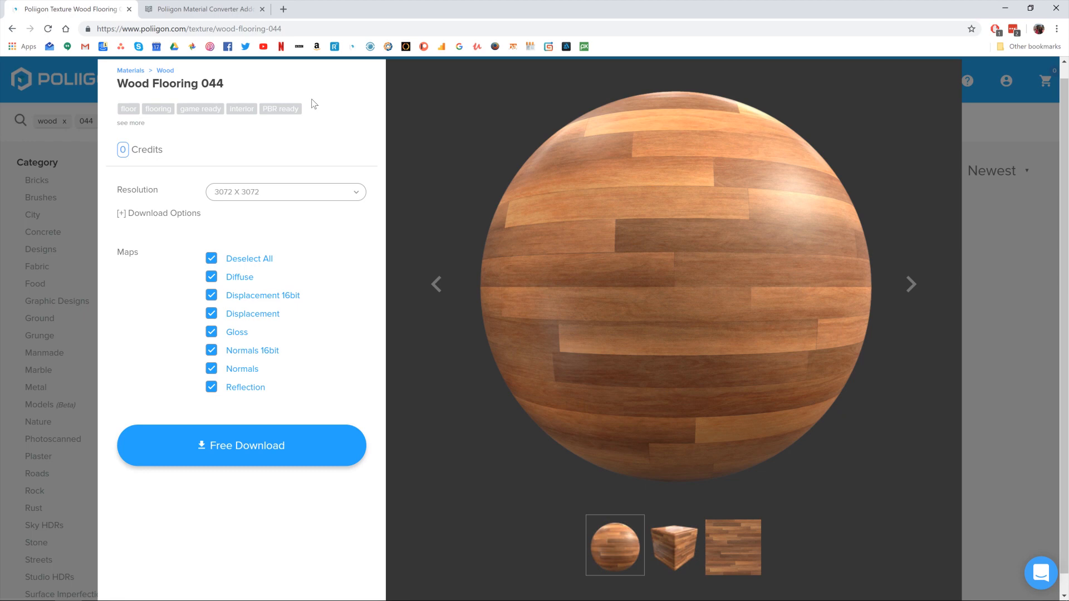
Step: Drag the Installer_Poliigon_Material_Converter script from Explorer into the Maya viewport to run it
click(202, 9)
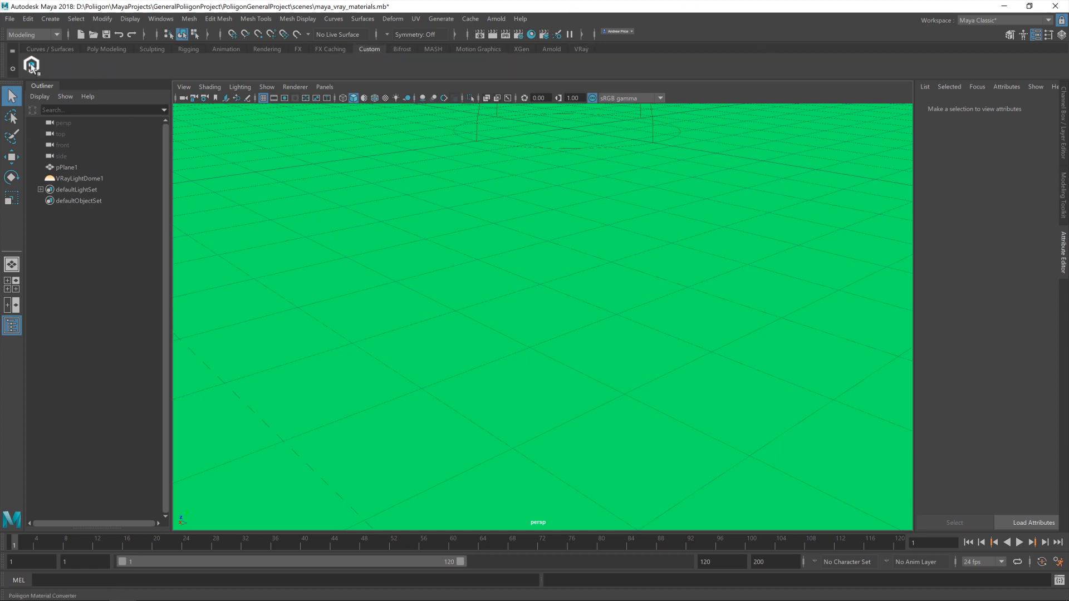
mouse_move(32, 65)
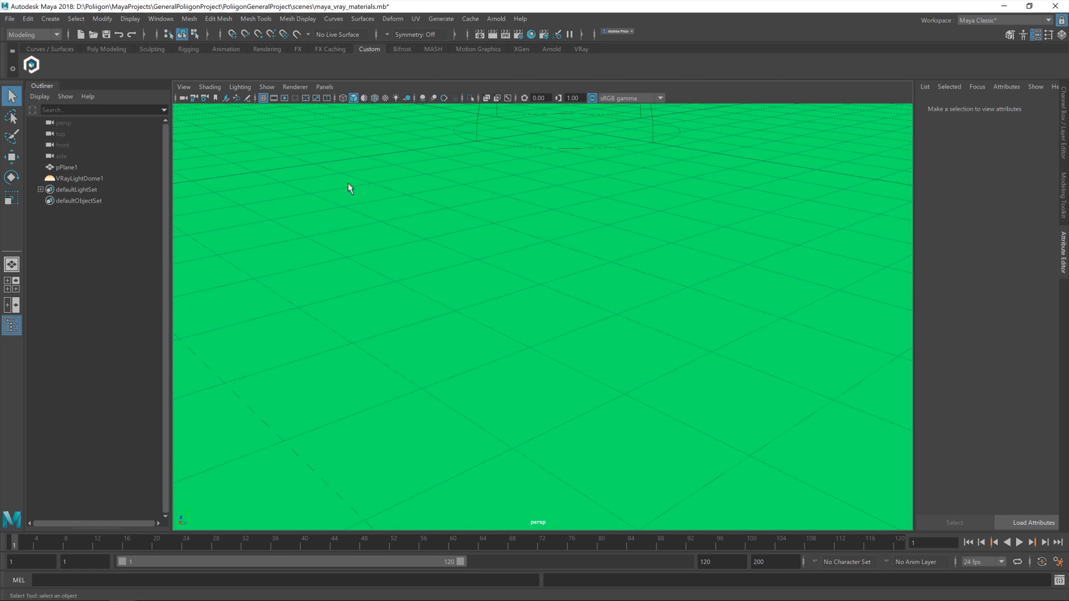
mouse_move(252, 186)
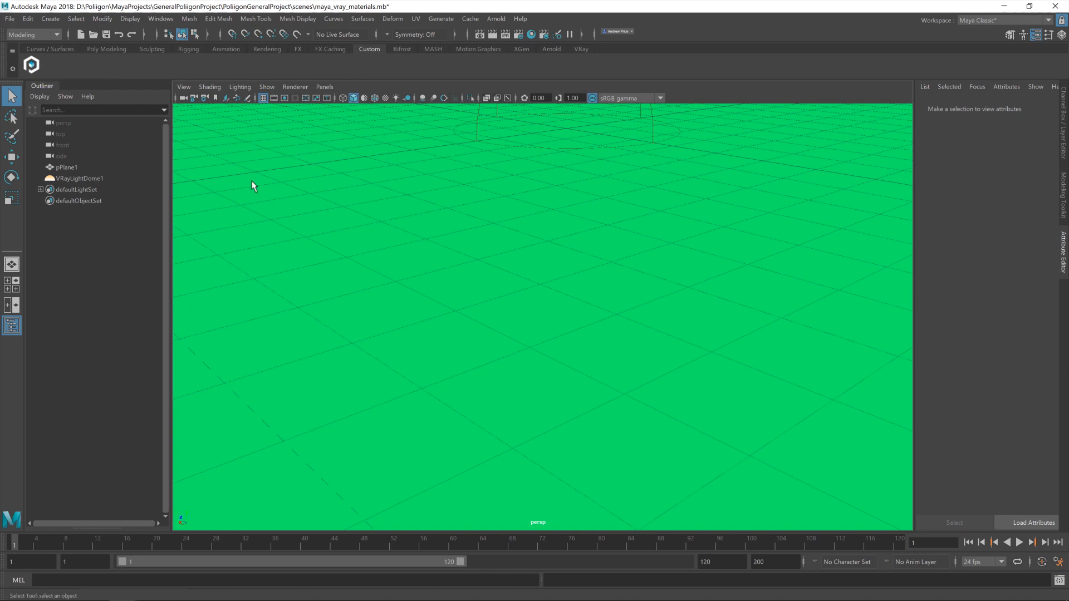
mouse_move(67, 590)
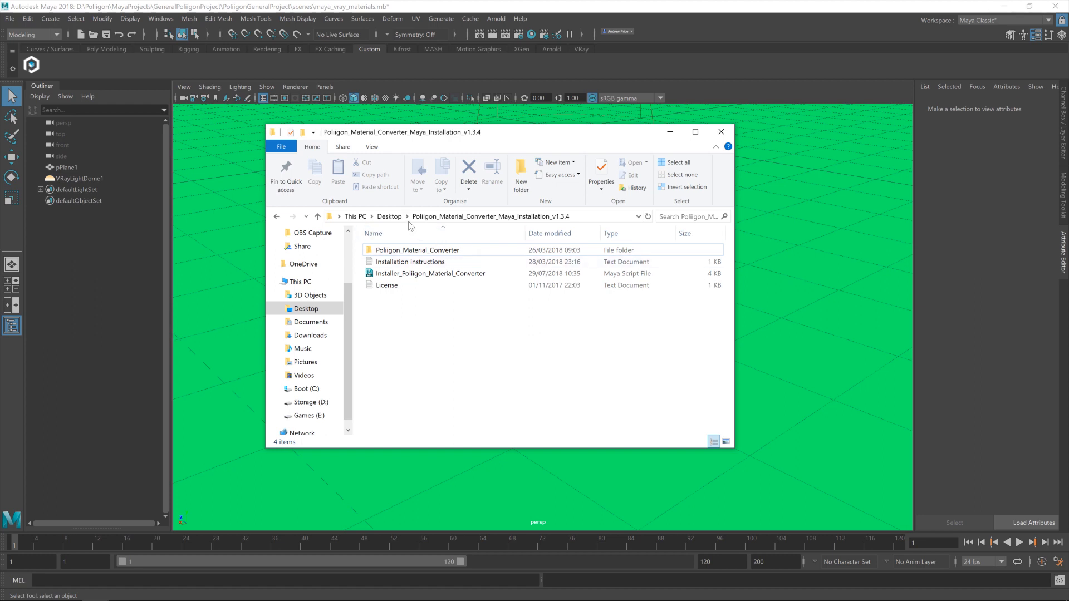
mouse_move(428, 140)
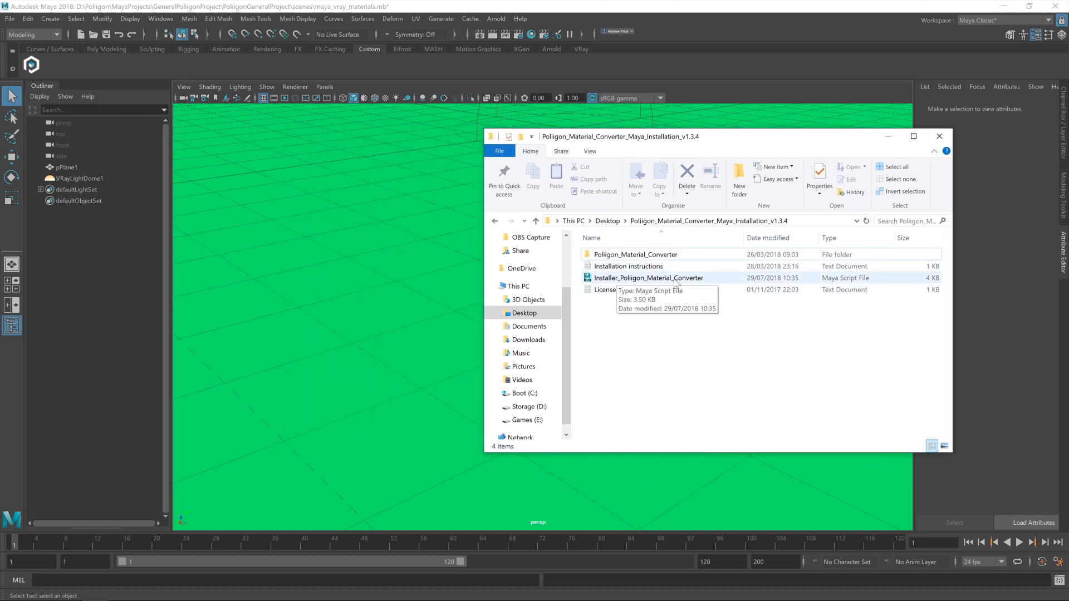
drag(648, 277, 363, 286)
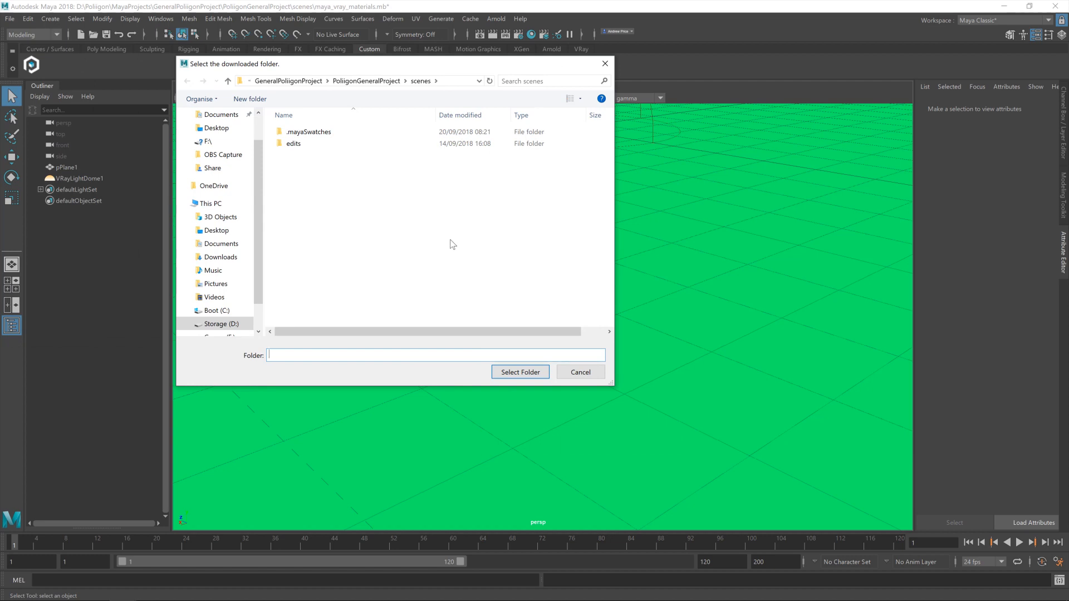
mouse_move(362, 241)
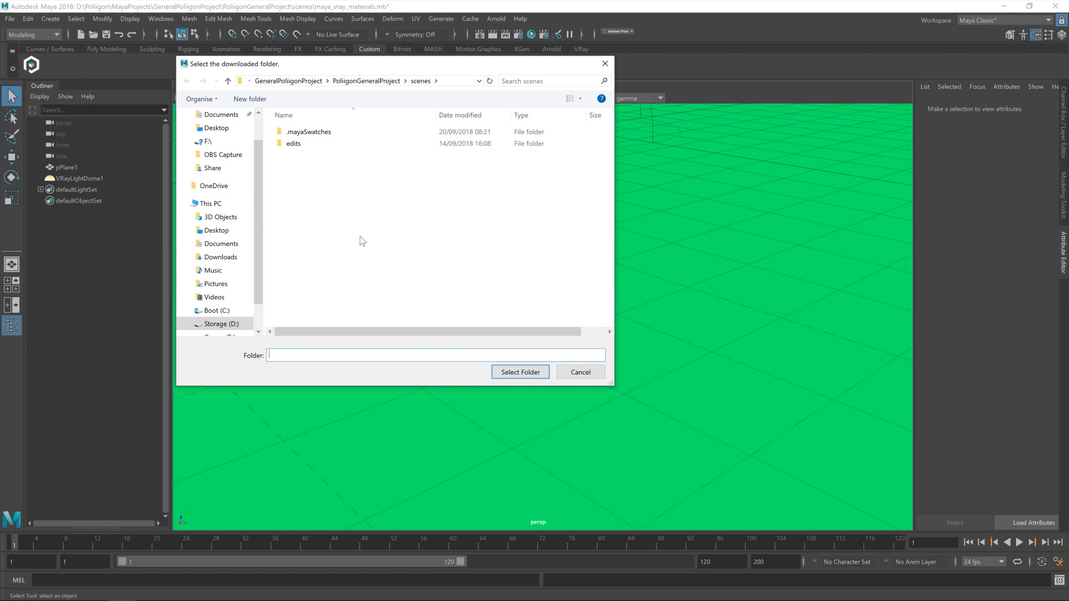
Step: Select Desktop > installation folder > Poliigon_Material_Converter as the downloaded folder and accept the updated message
click(216, 229)
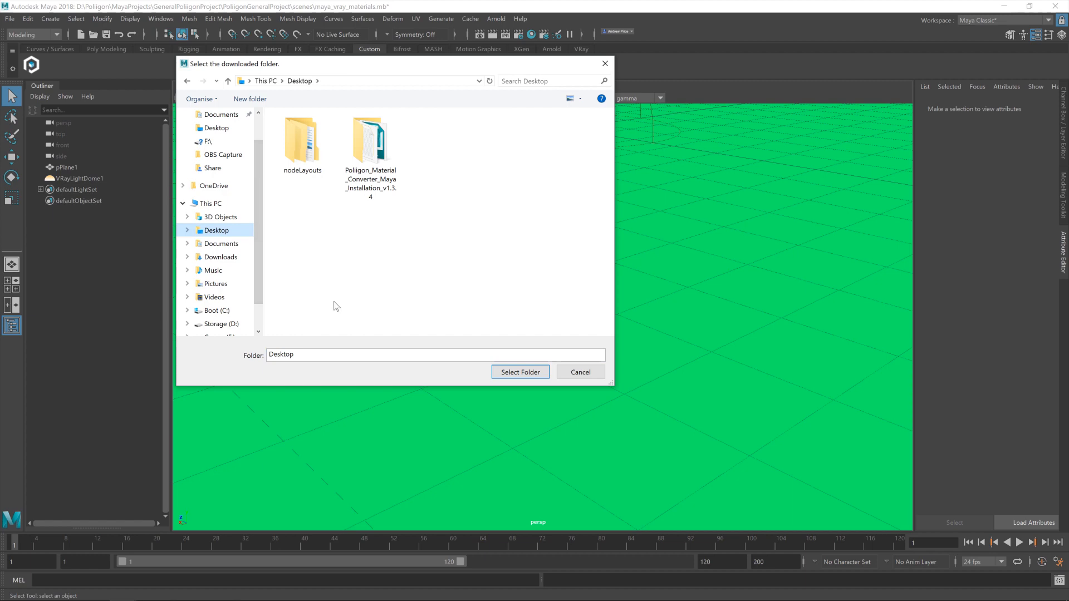
click(369, 142)
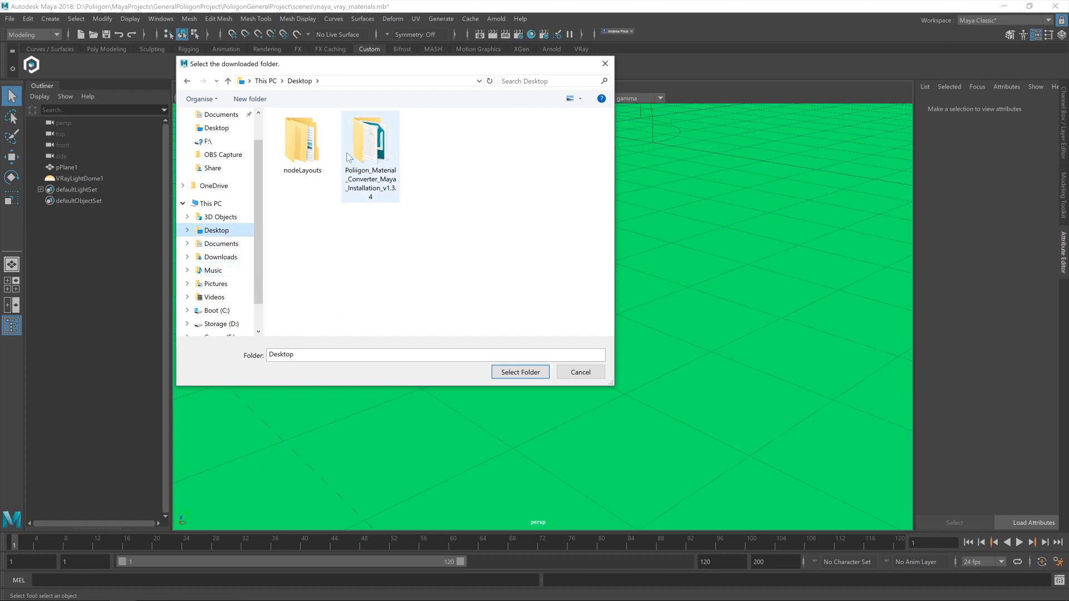
double_click(370, 136)
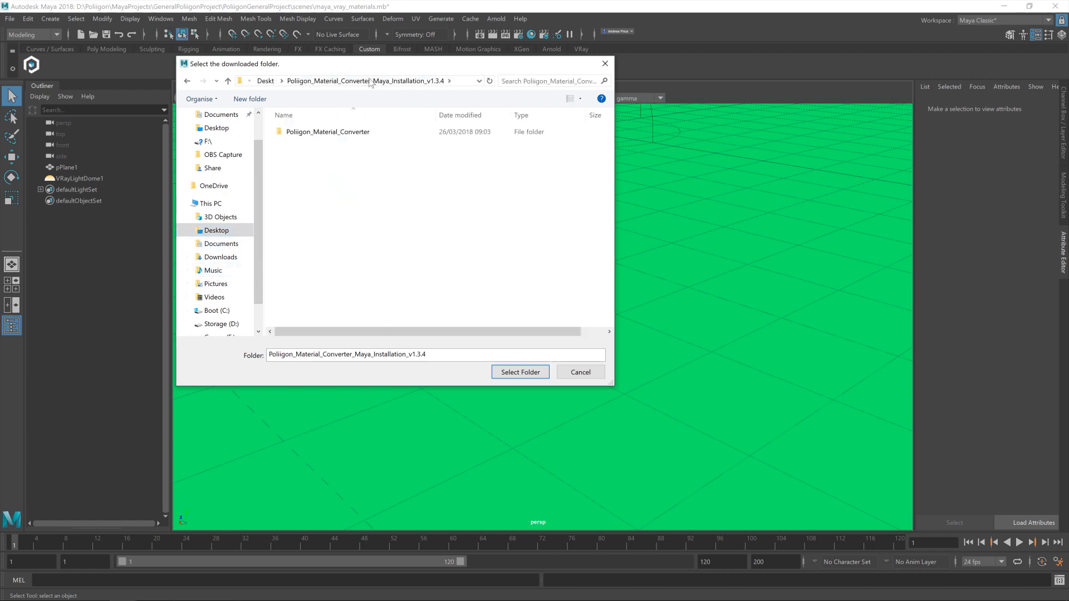
click(327, 131)
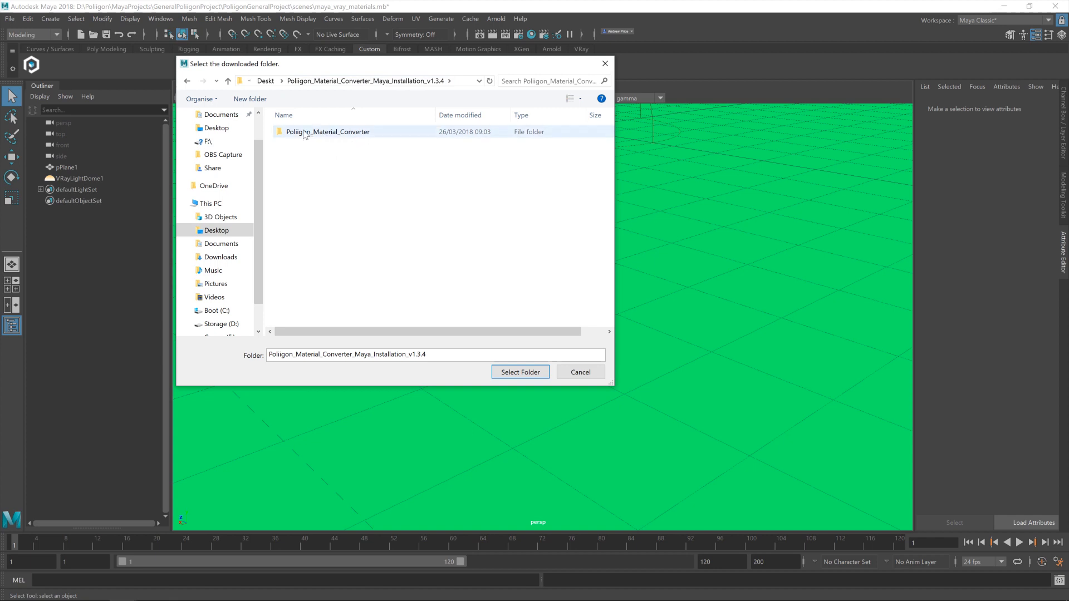
double_click(328, 131)
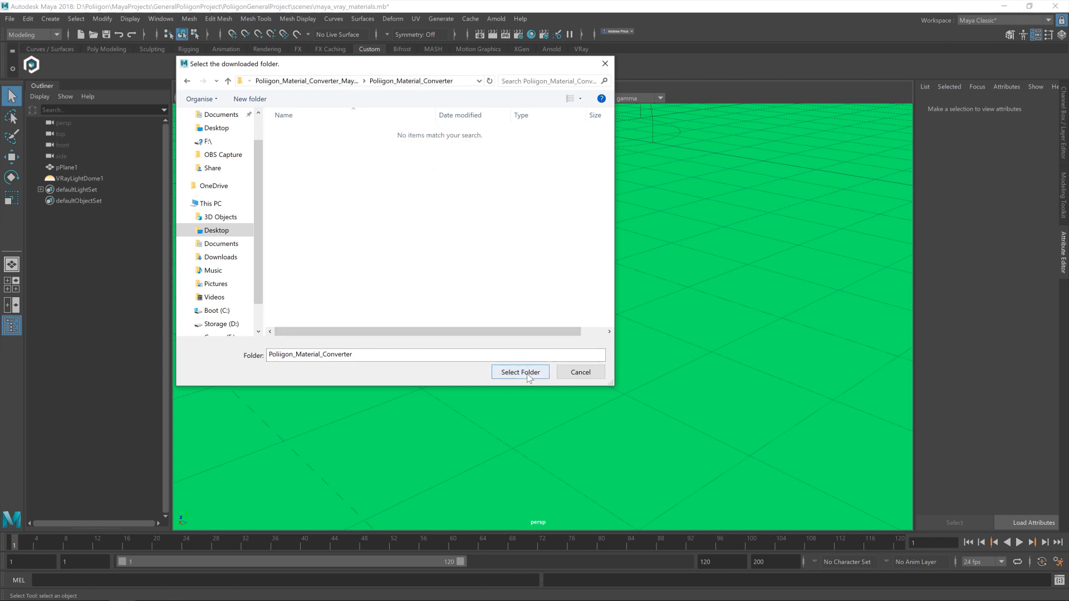
click(520, 372)
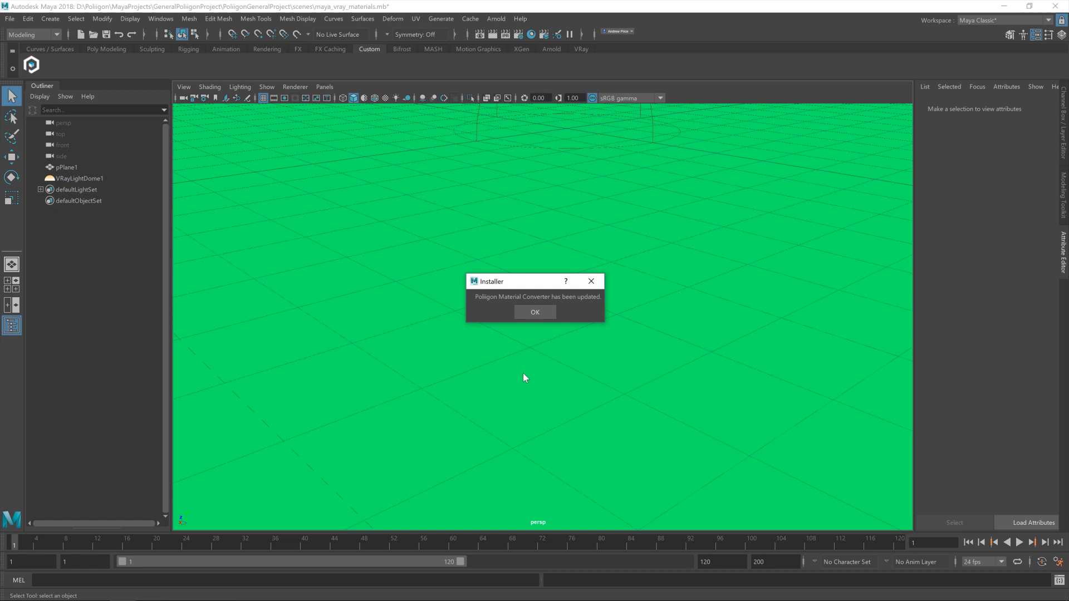
click(535, 311)
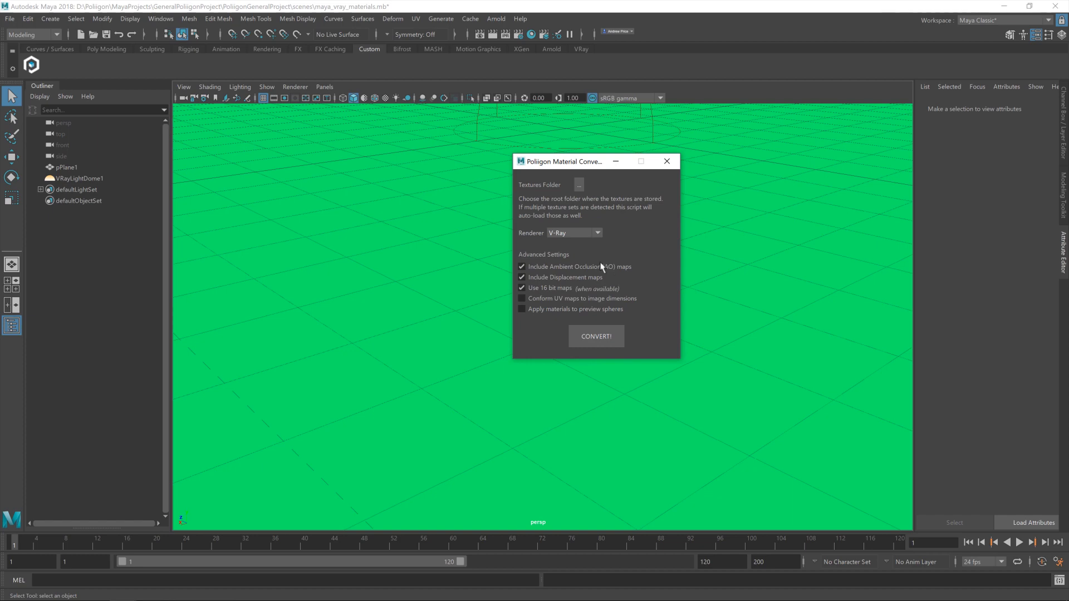
Step: Set the converter's textures folder to D:/Poliigon/Materials/WoodFlooring044
click(579, 184)
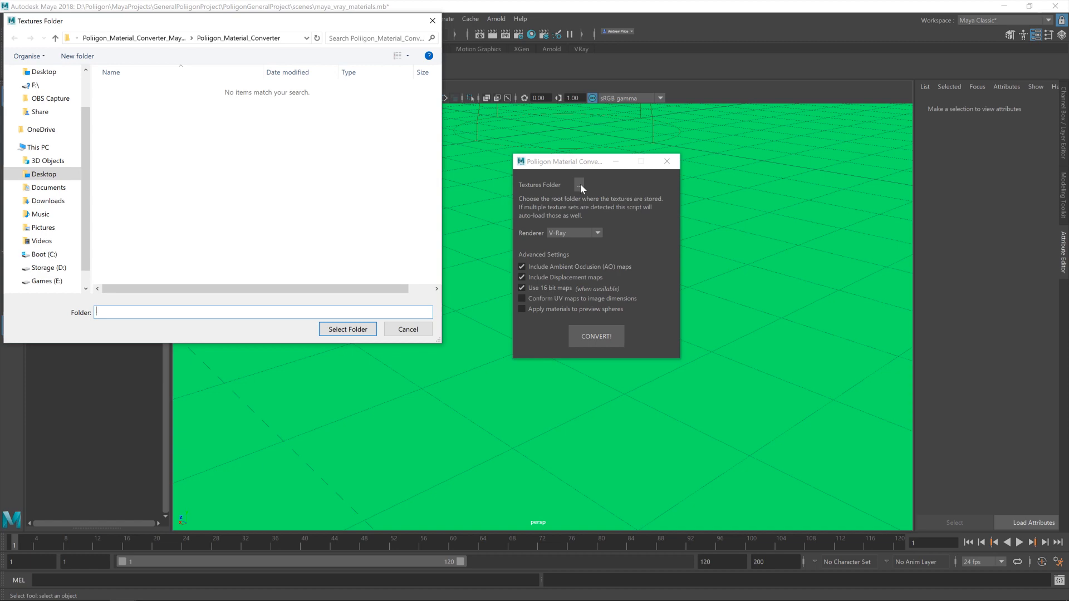
click(47, 268)
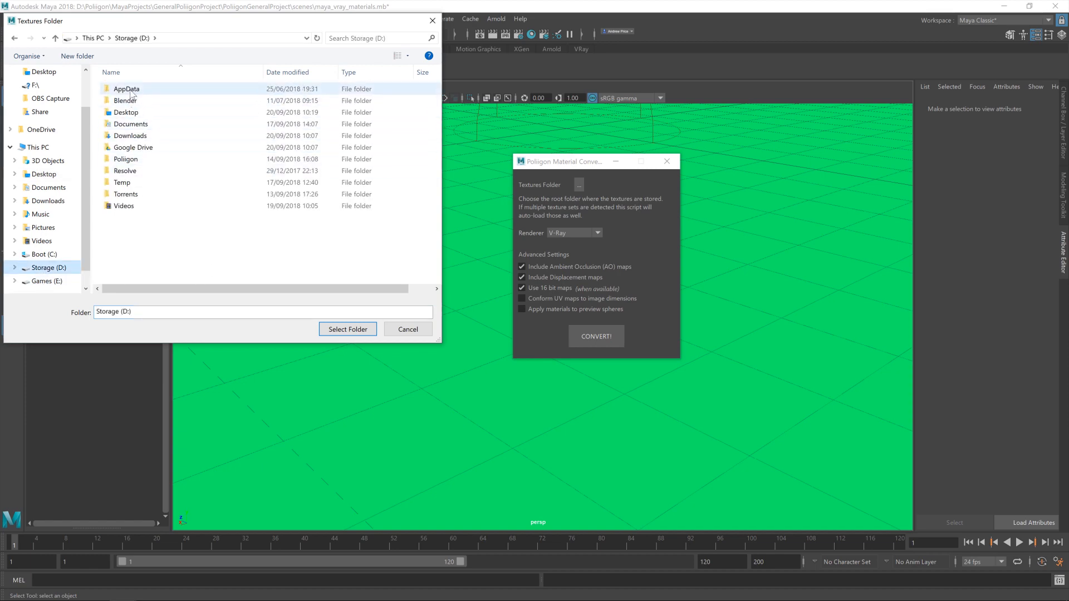
double_click(126, 159)
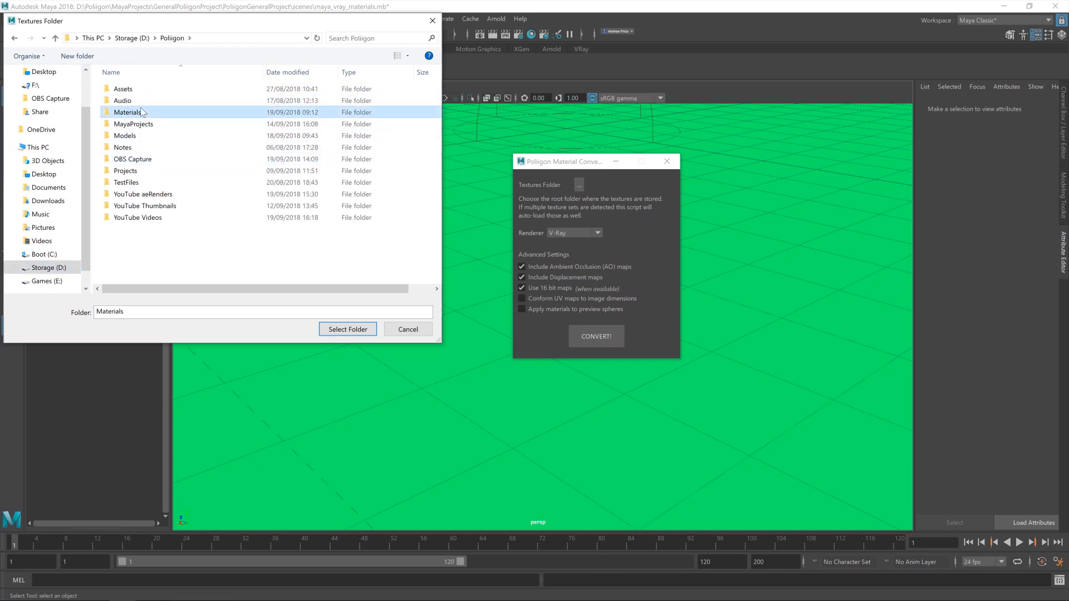
double_click(127, 112)
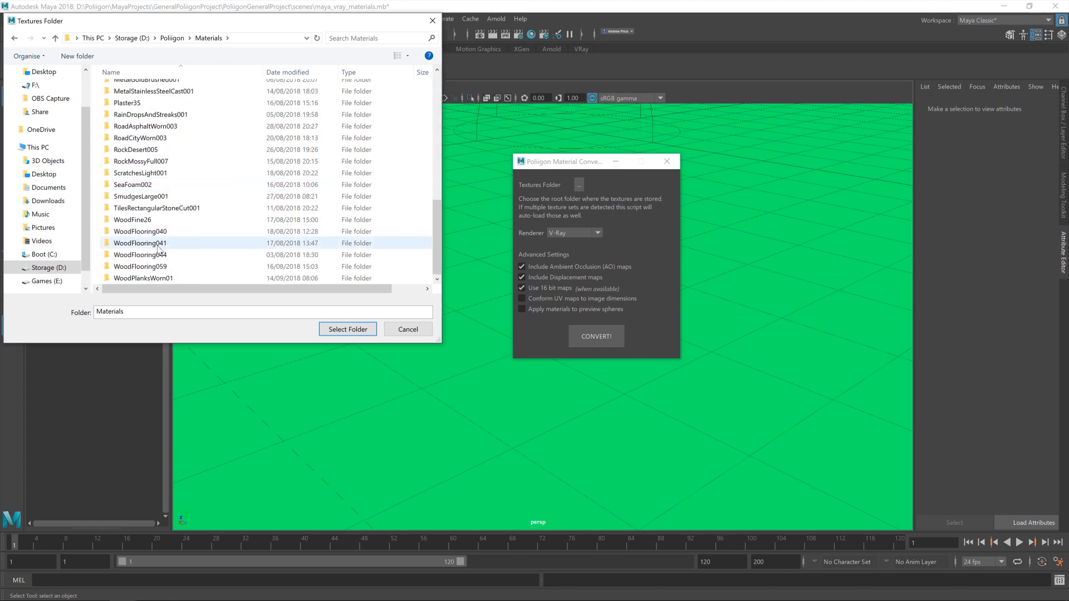
double_click(140, 254)
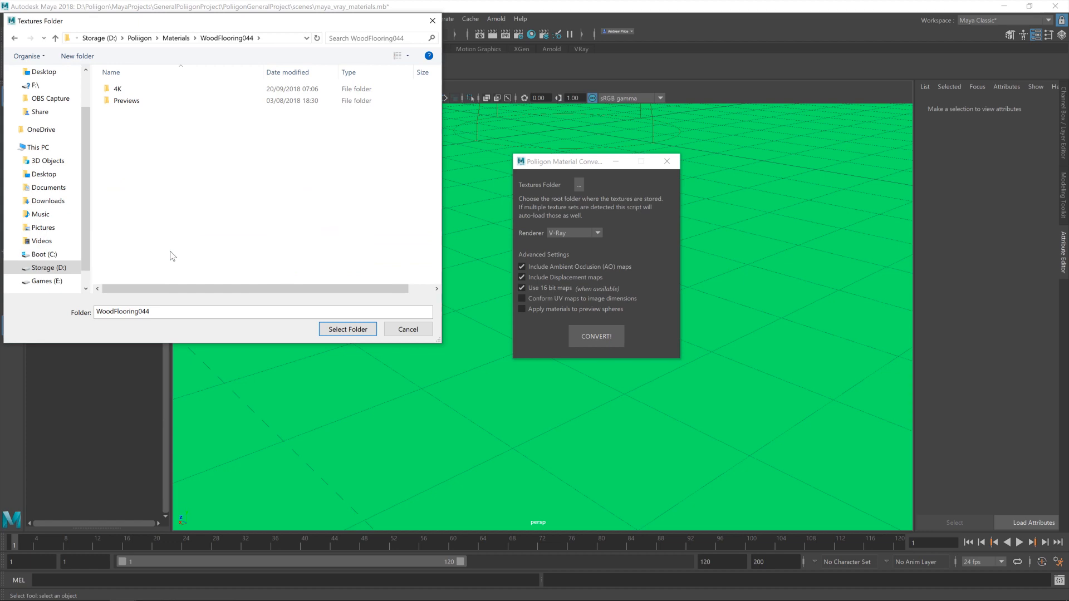
click(347, 329)
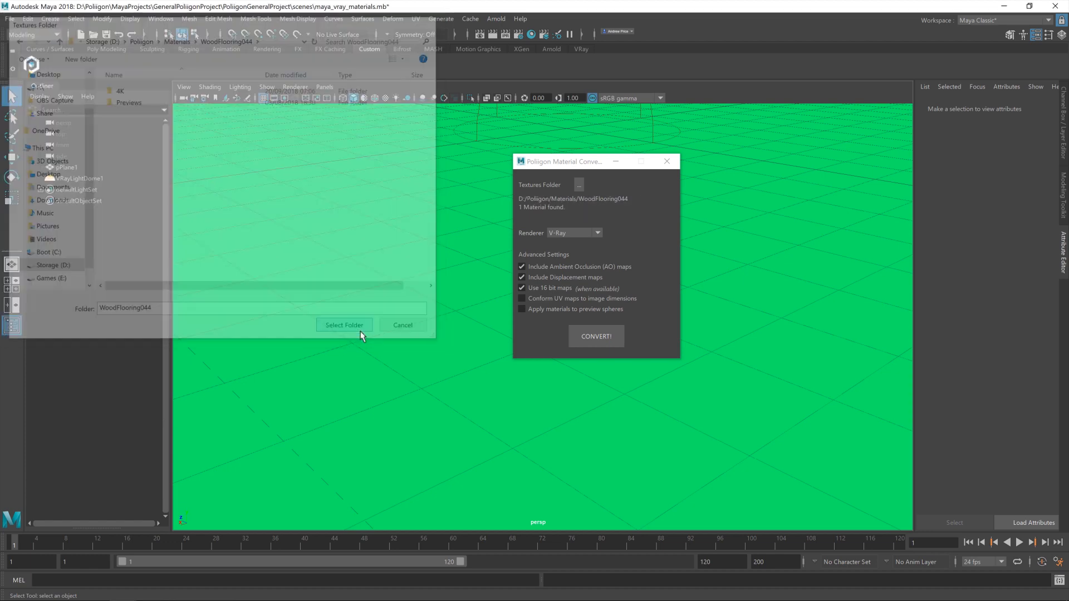
click(344, 324)
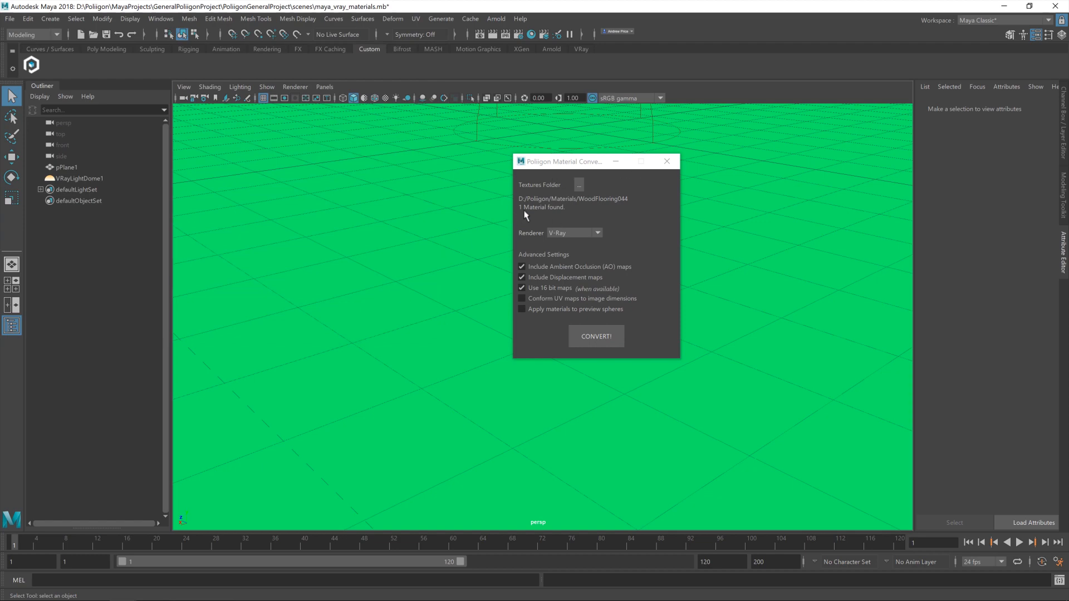
mouse_move(556, 260)
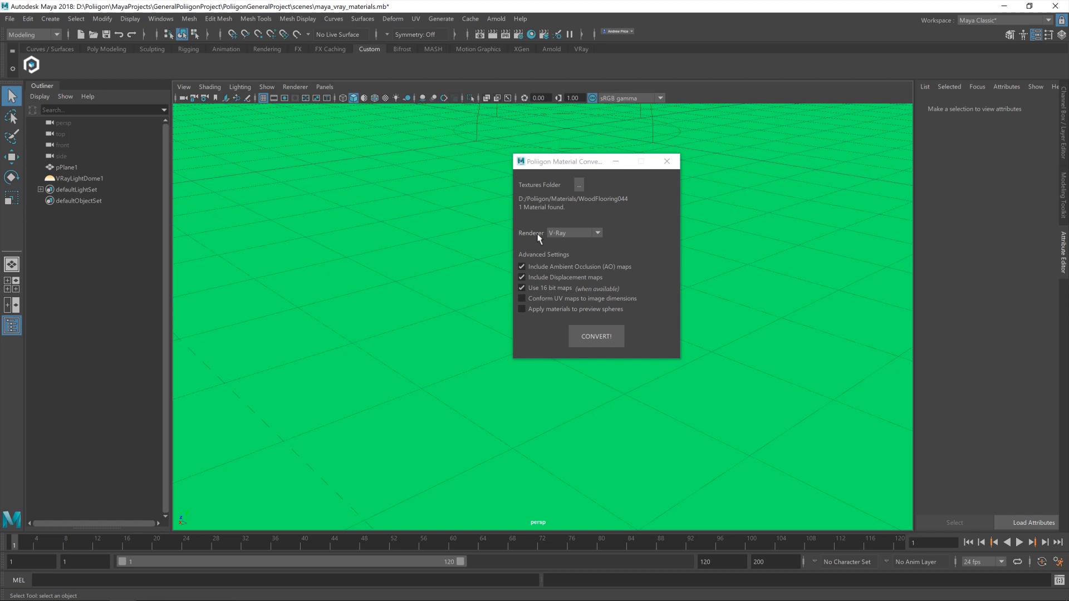
Step: Enable AO and displacement maps, convert WoodFlooring044 to a V-Ray material, and close the converter
click(573, 233)
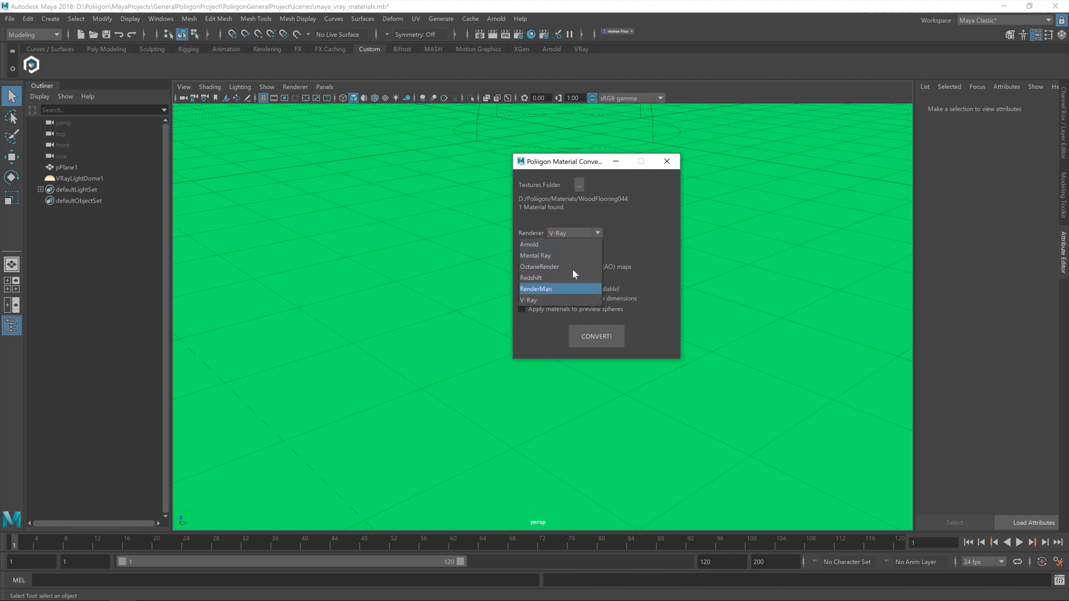
click(527, 300)
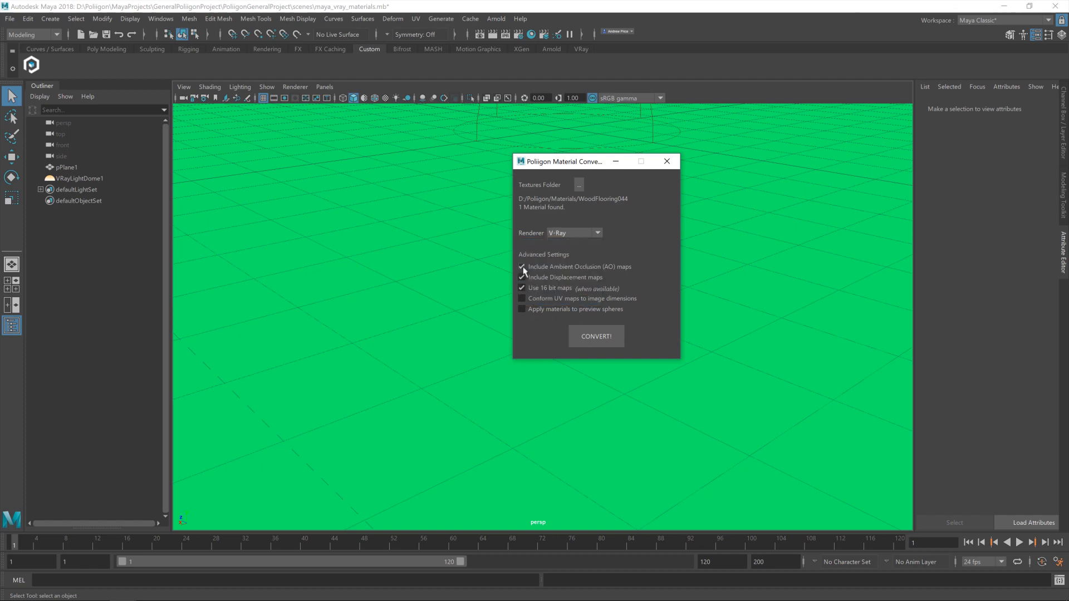
click(522, 277)
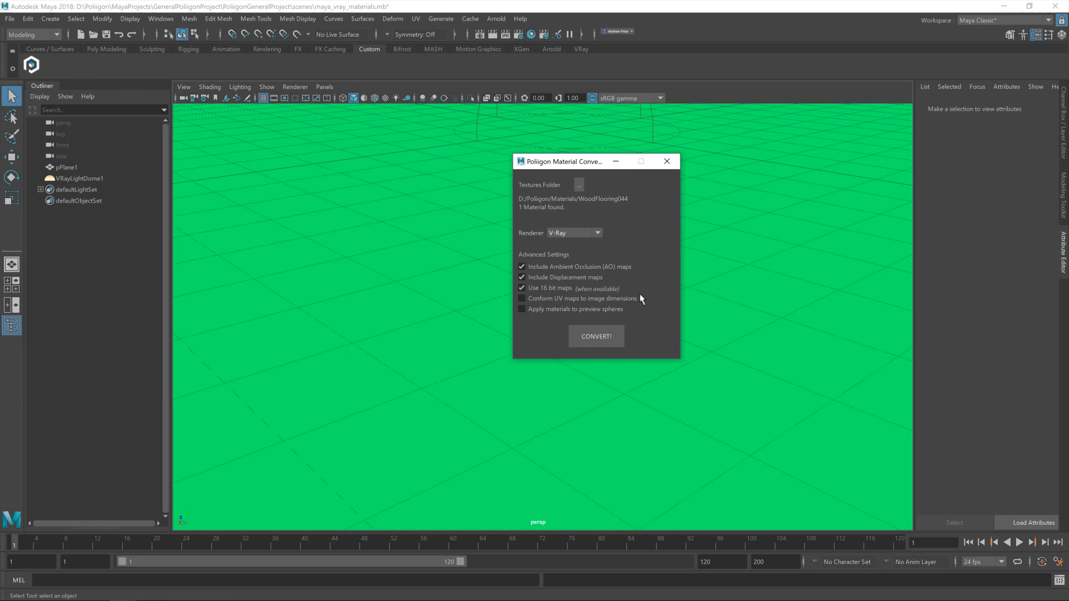
mouse_move(550, 288)
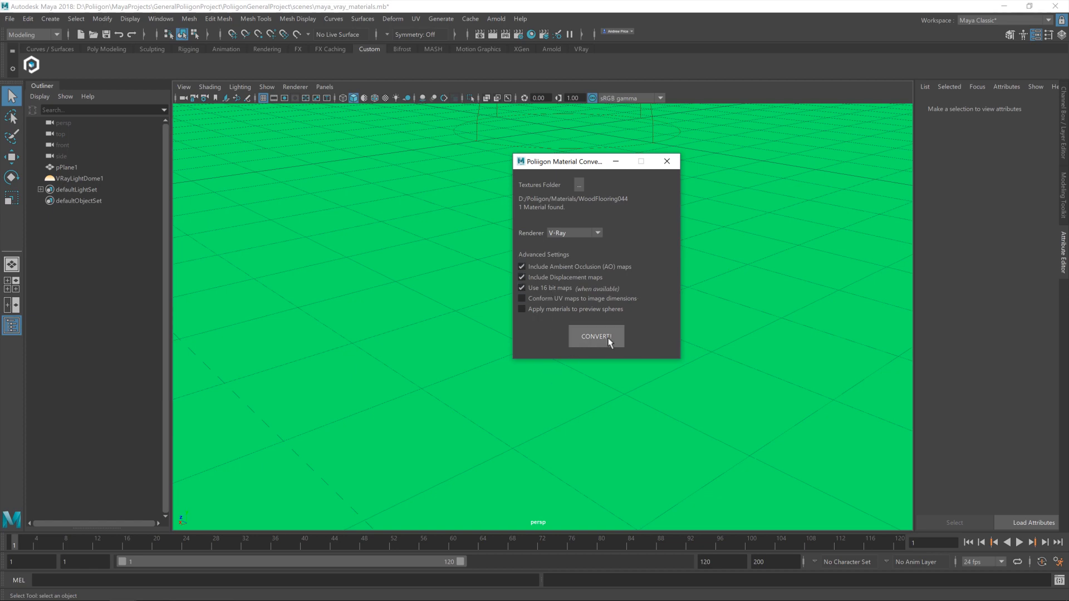
click(595, 336)
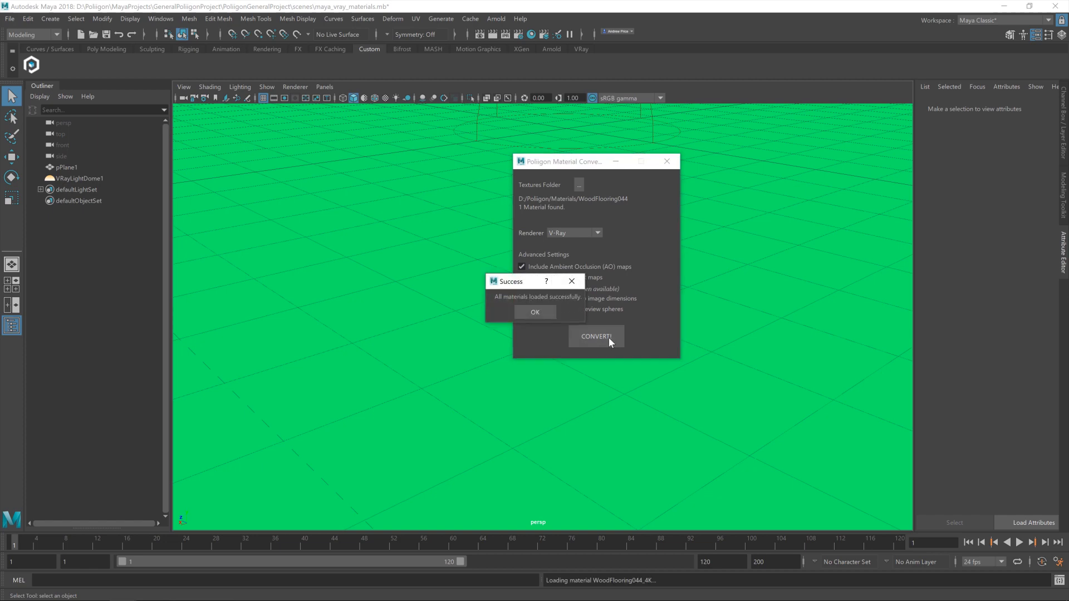
click(534, 312)
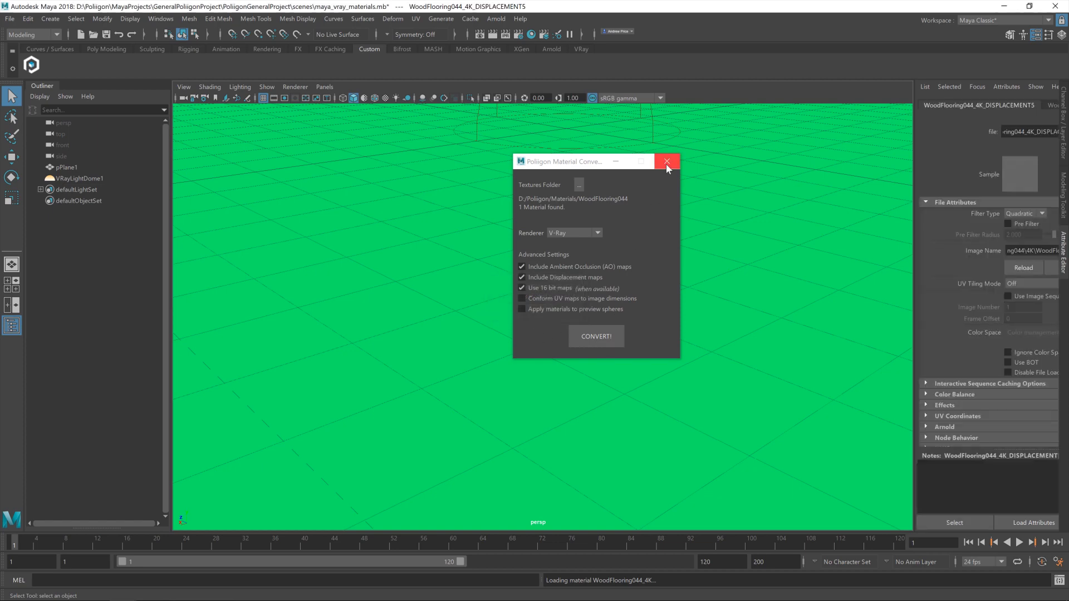
click(666, 161)
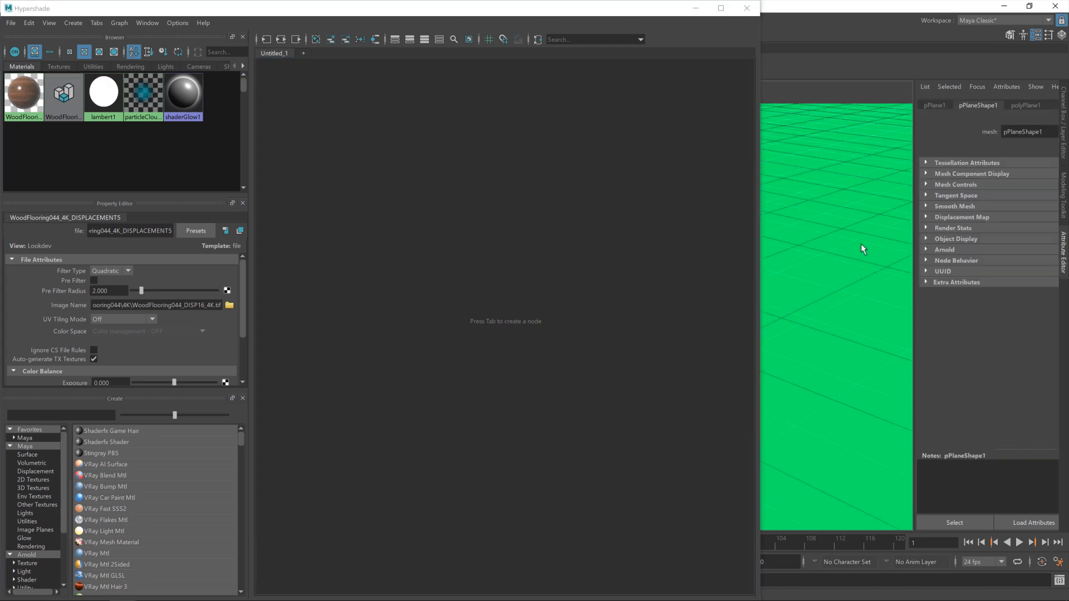
Step: Bring up the Hypershade showing the new WoodFlooring044 materials
right_click(22, 93)
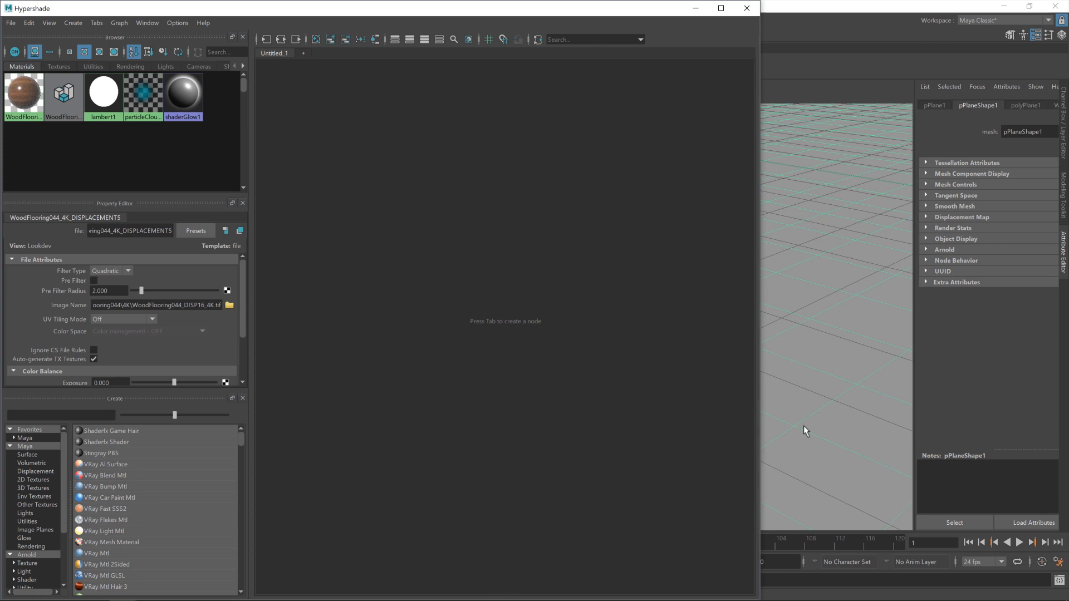
mouse_move(22, 92)
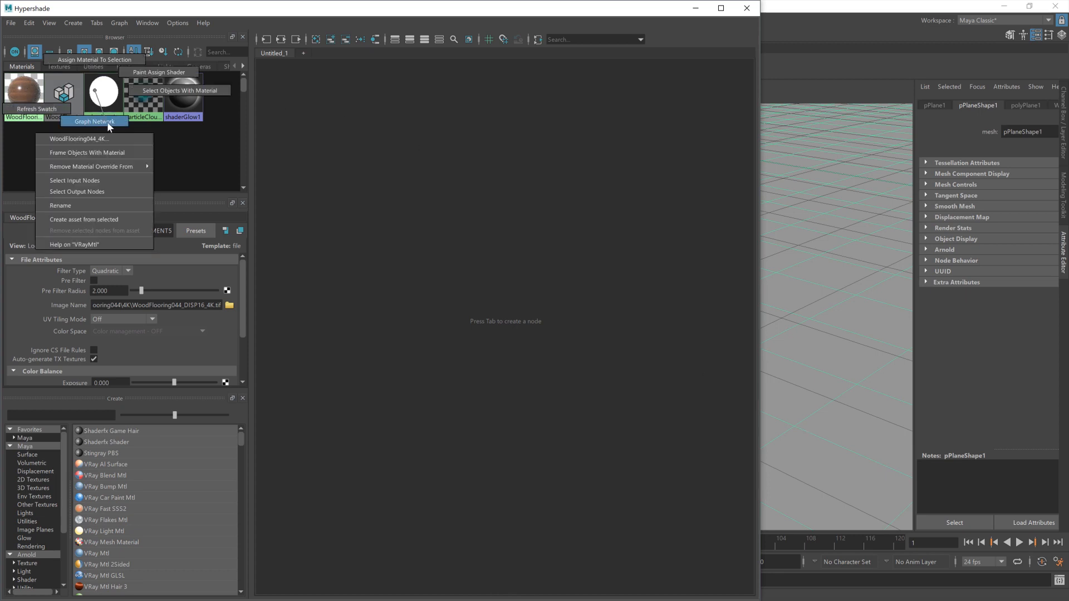
Step: Graph the WoodFlooring044_4K material's node network in the Hypershade
click(95, 121)
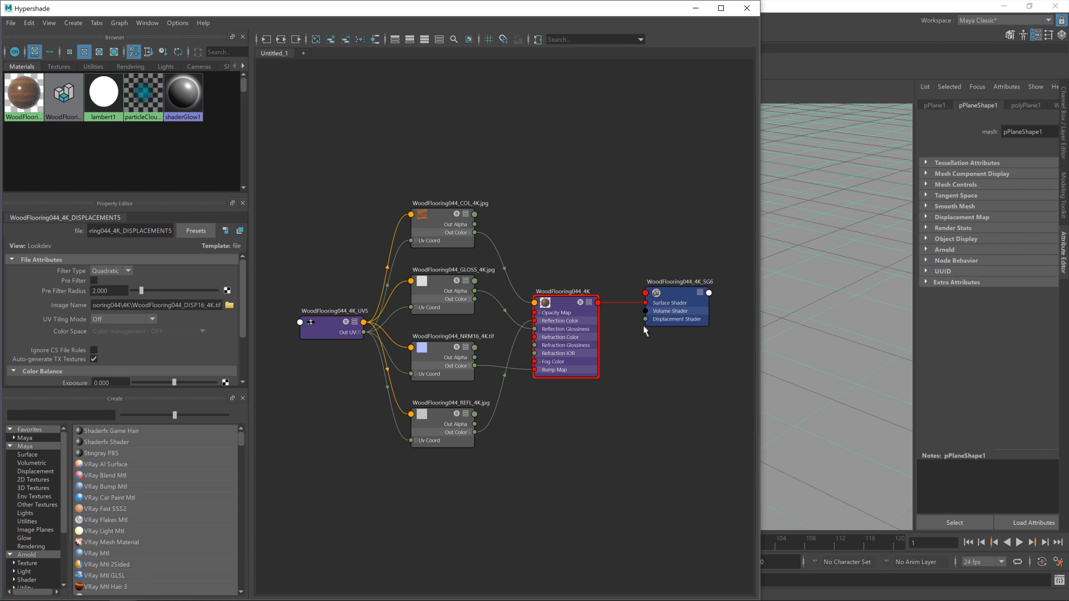
mouse_move(639, 325)
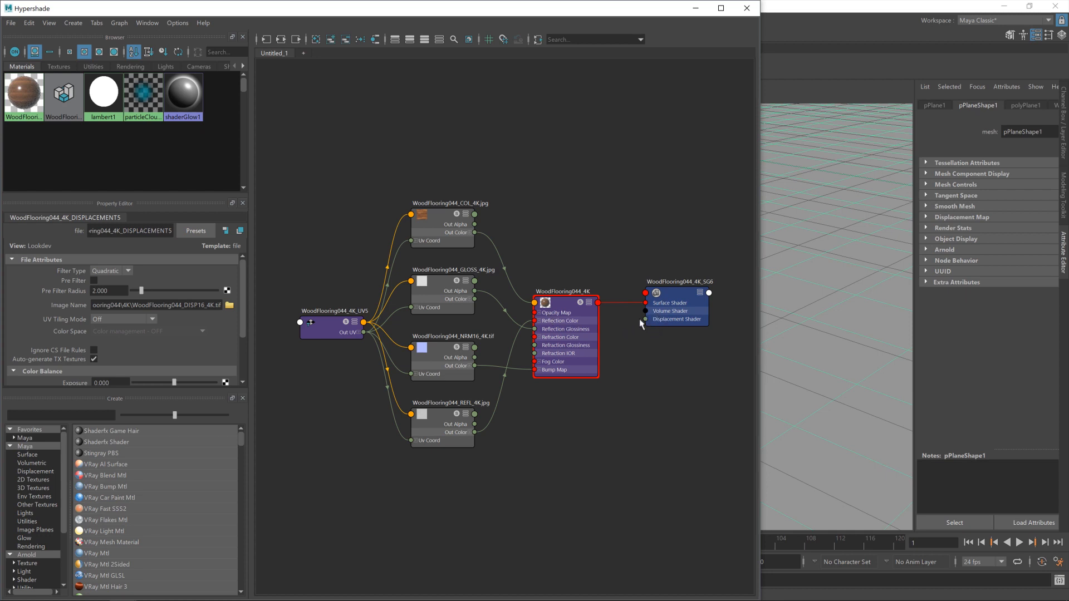
mouse_move(678, 296)
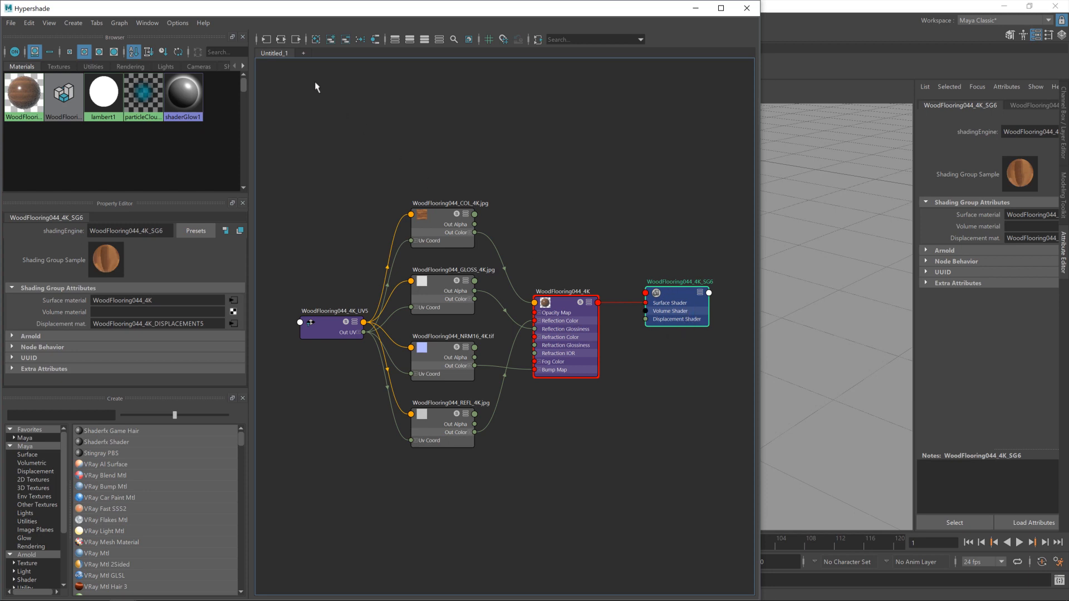
mouse_move(279, 39)
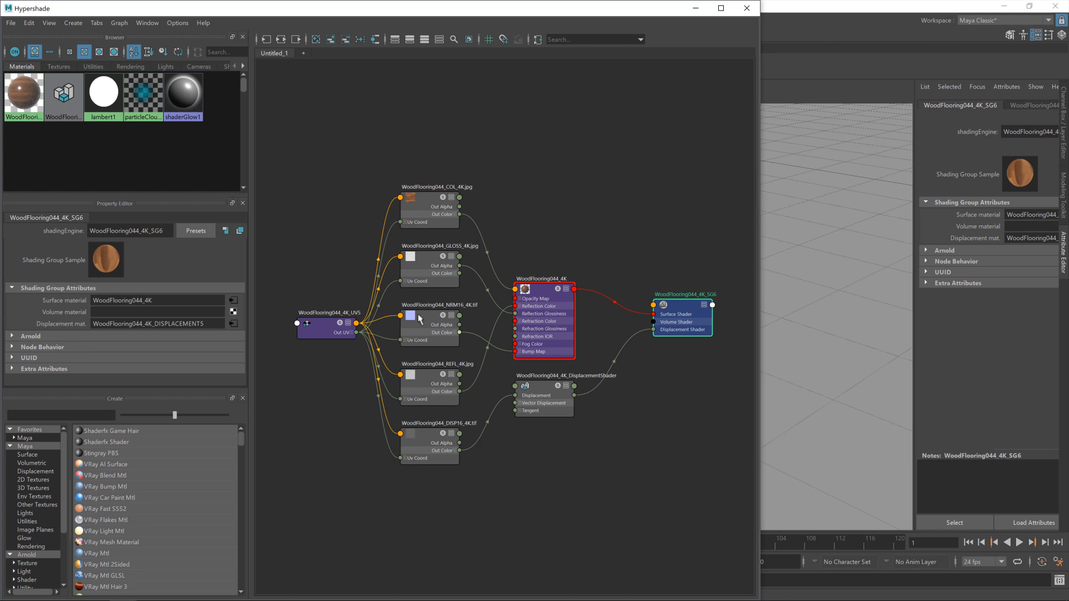
mouse_move(453, 320)
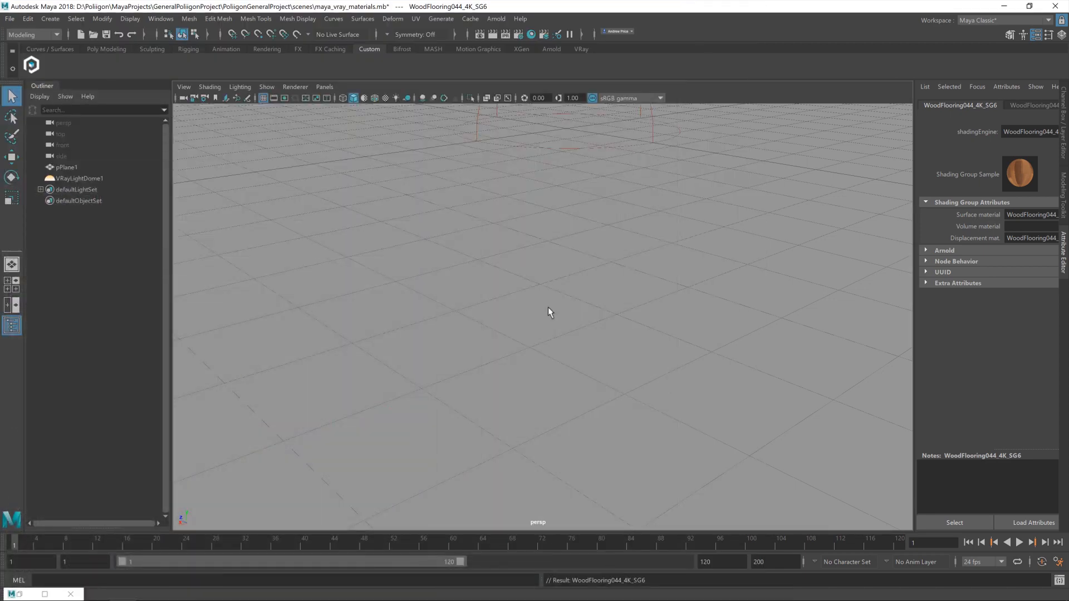
mouse_move(569, 55)
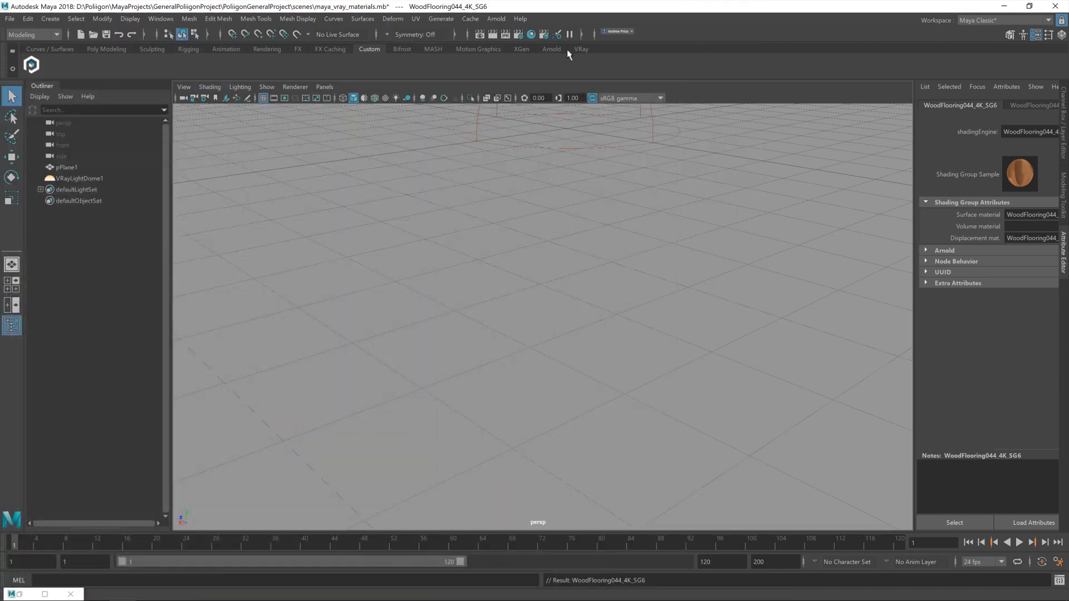
Step: Switch to the VRay shelf and show the V-Ray frame buffer
click(580, 47)
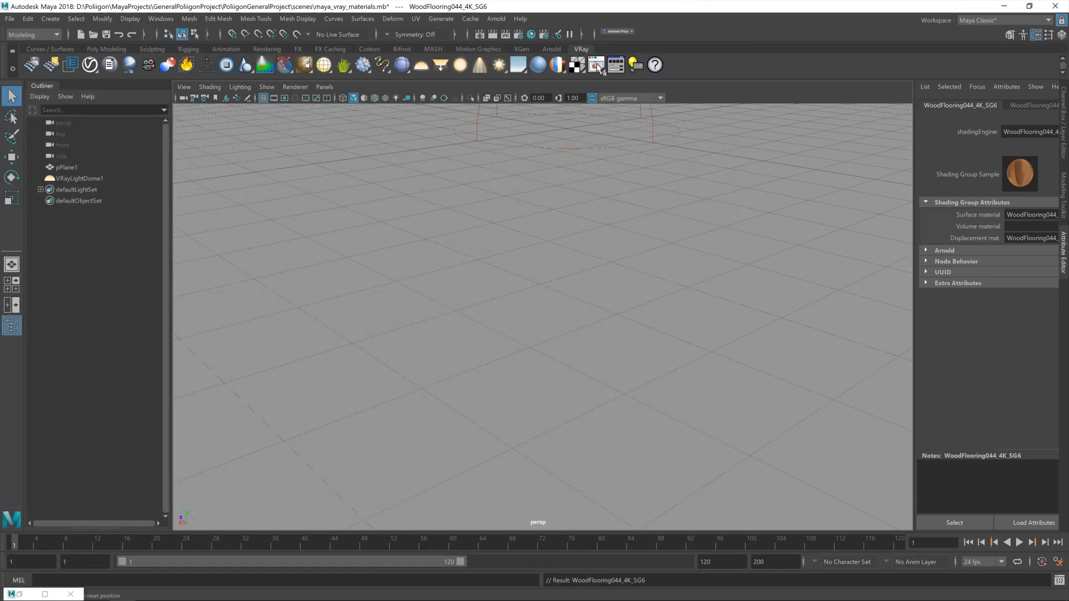
click(595, 65)
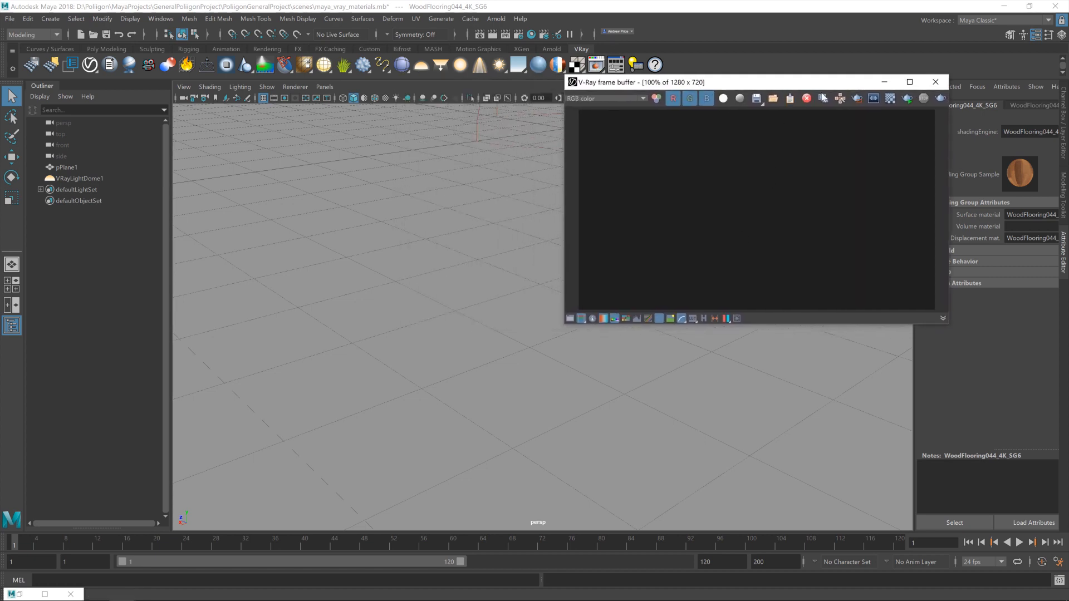
mouse_move(907, 98)
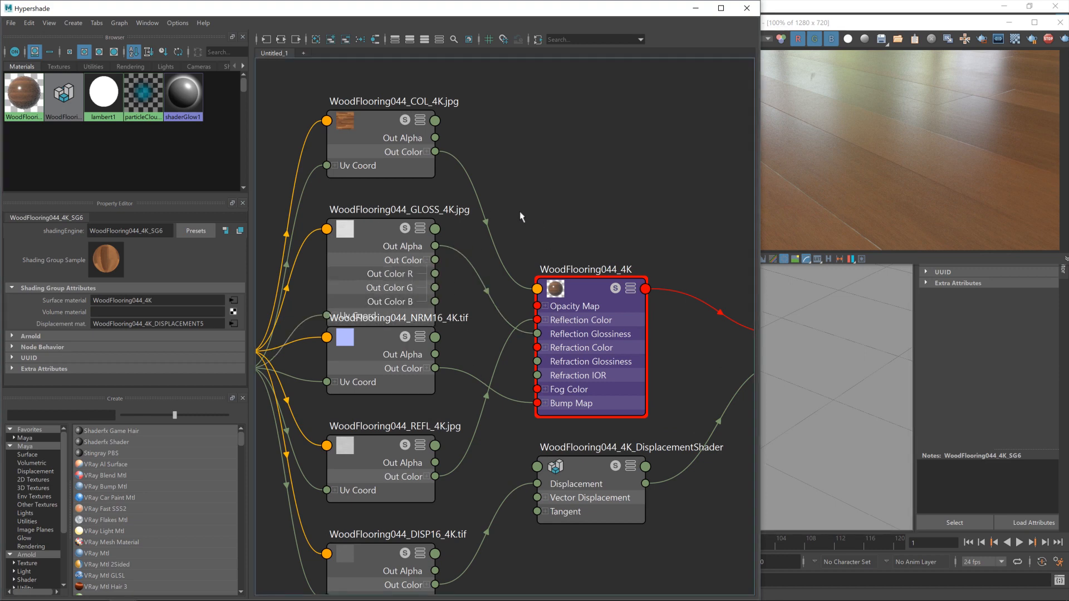
Step: Connect the GLOSS texture's Out Color R to the VRayMtl's Reflection Glossiness
click(379, 227)
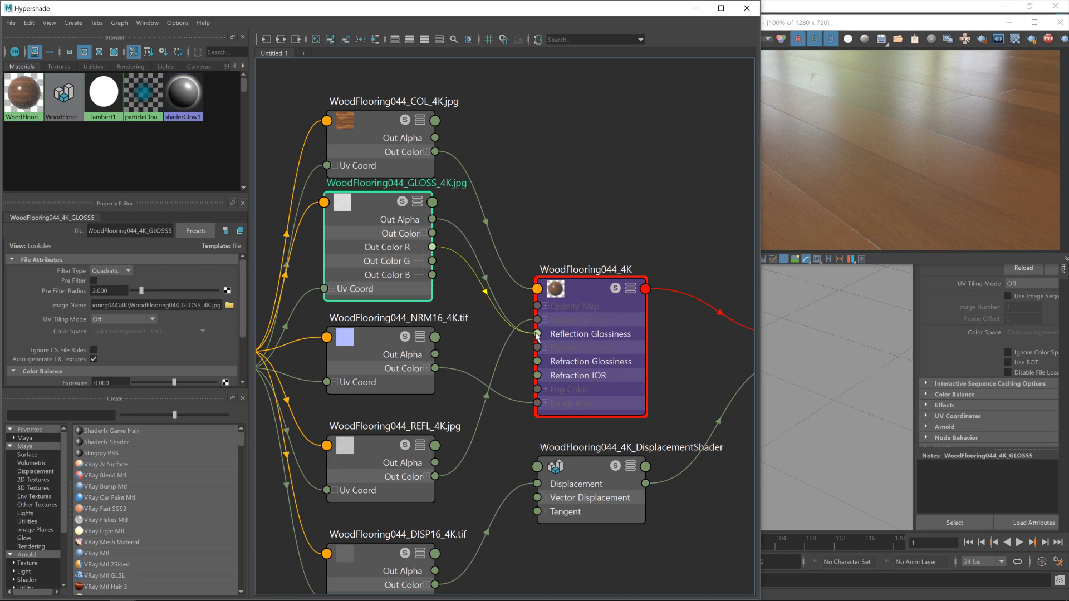
drag(433, 247, 537, 334)
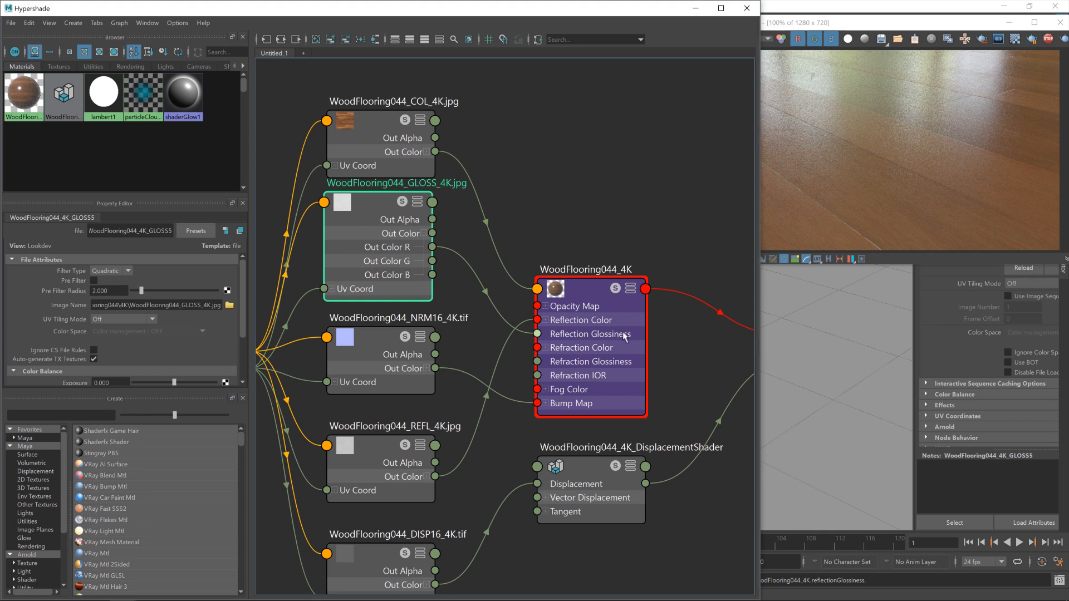
mouse_move(588, 334)
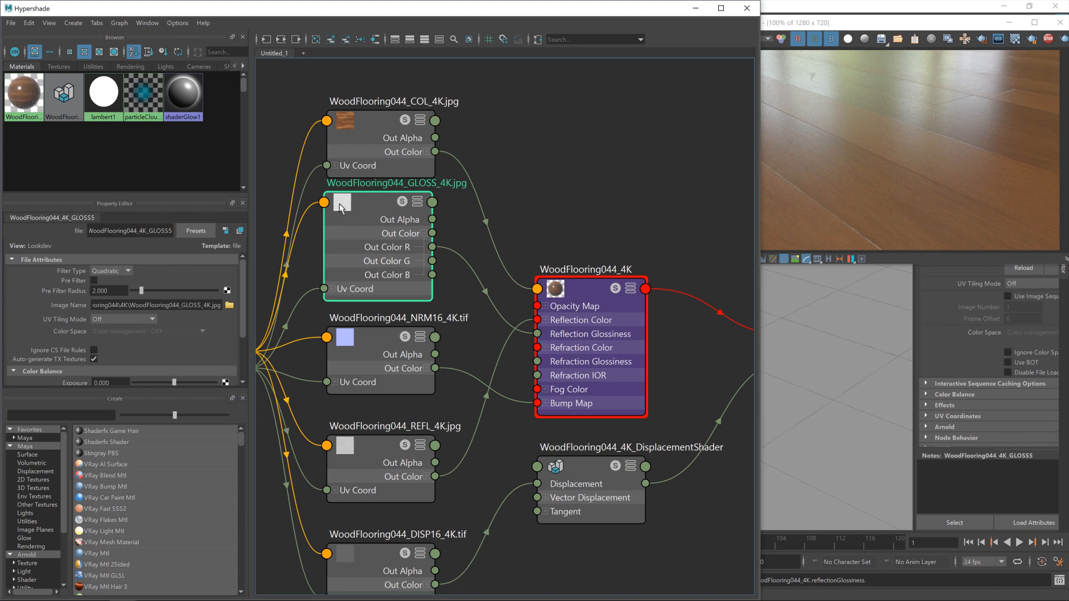
mouse_move(496, 292)
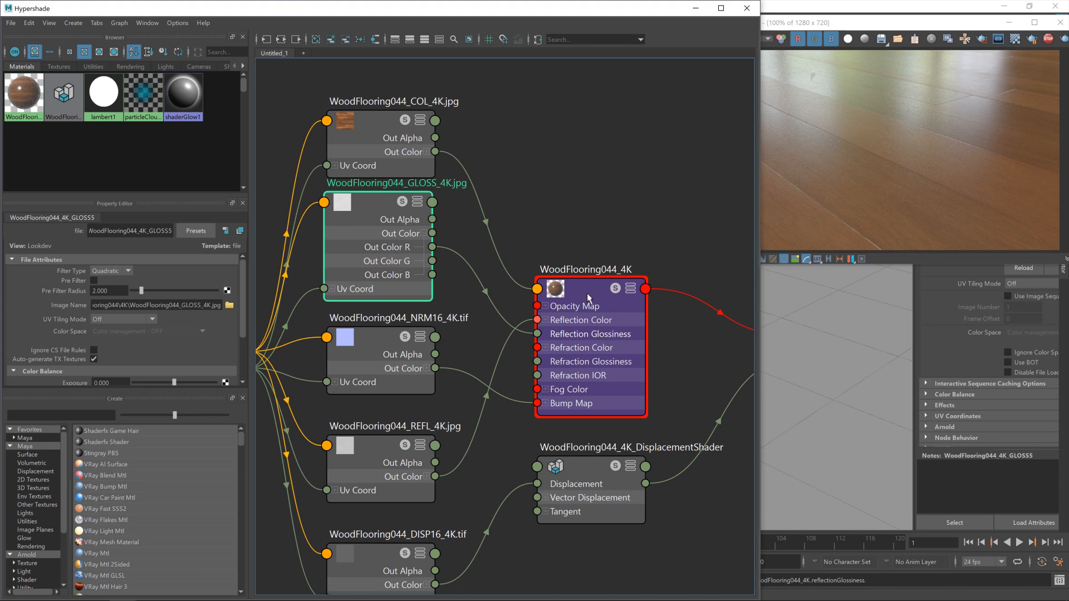
Step: Move the WoodFlooring044_4K material node higher to make room around the gloss texture
click(585, 269)
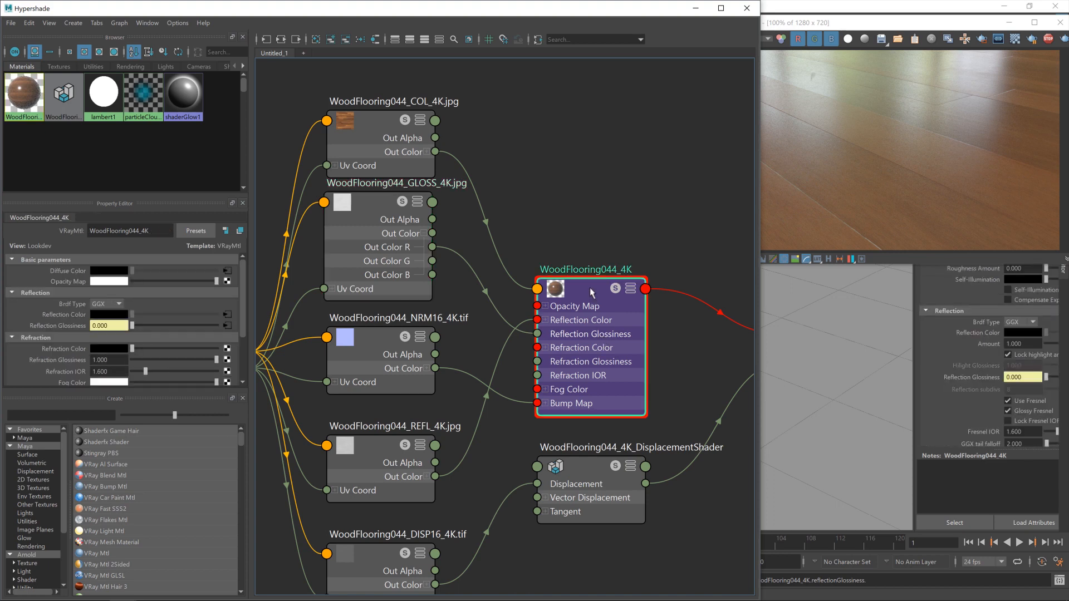
drag(592, 286, 684, 294)
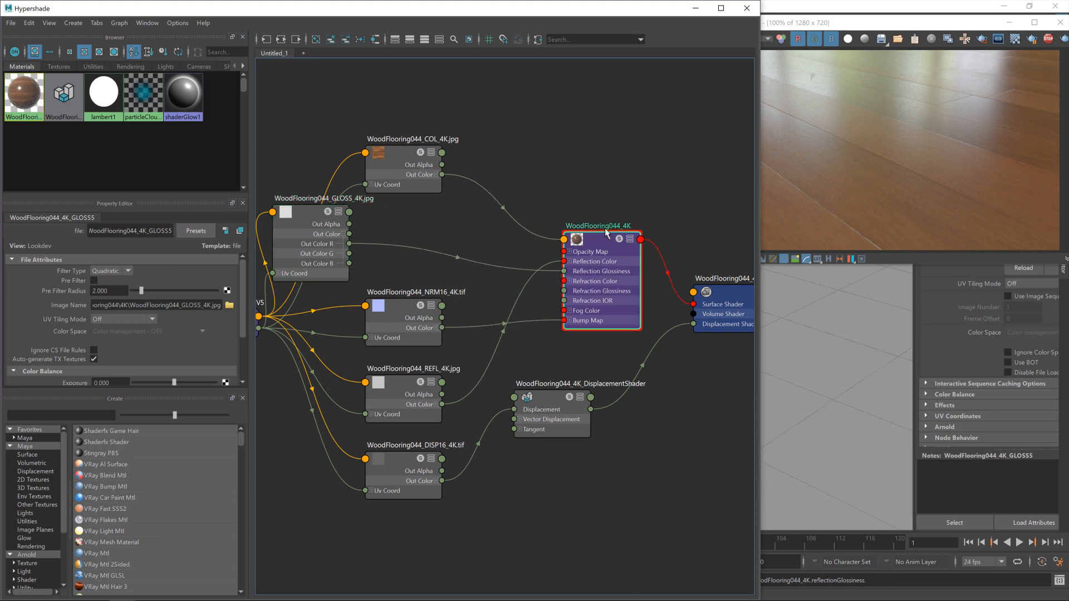
click(617, 234)
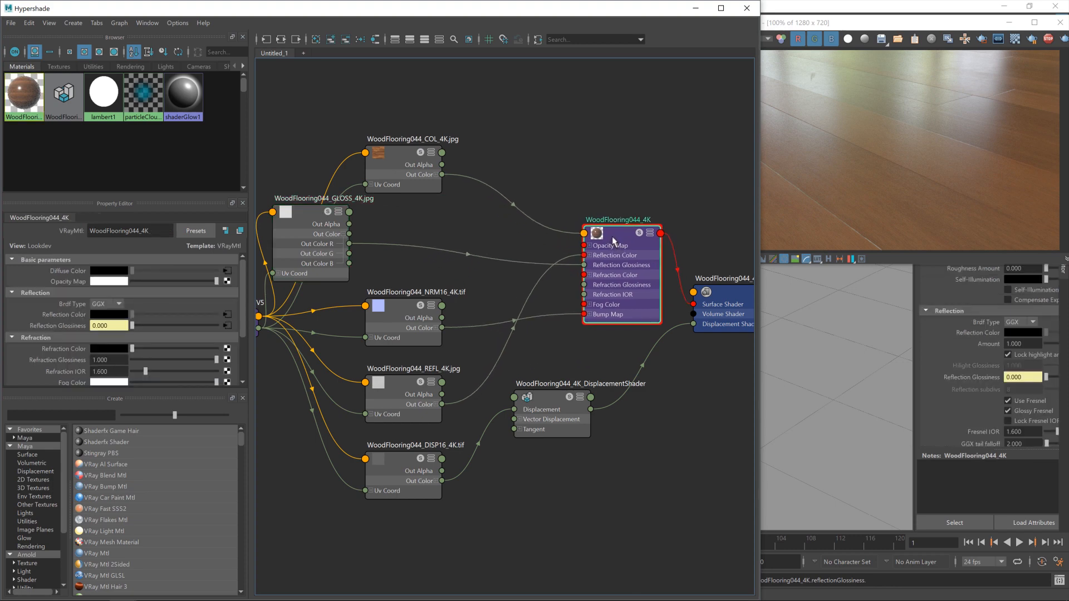
mouse_move(515, 290)
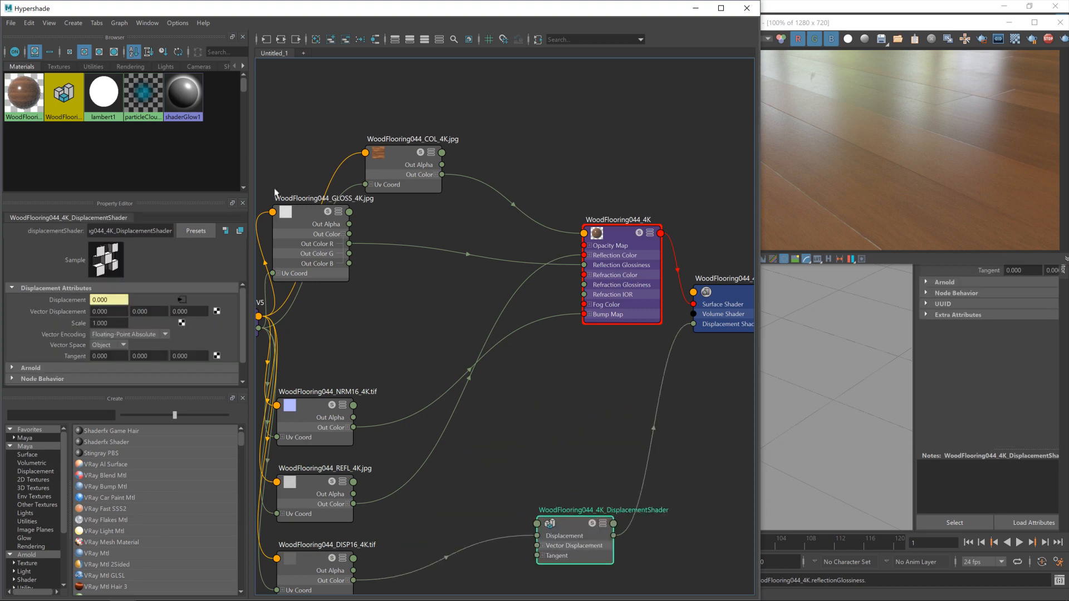
Step: Create two reverse nodes and name them GLOSS_2_ROUGHNESS and ROUGHNESS_2_GLOSS
click(620, 219)
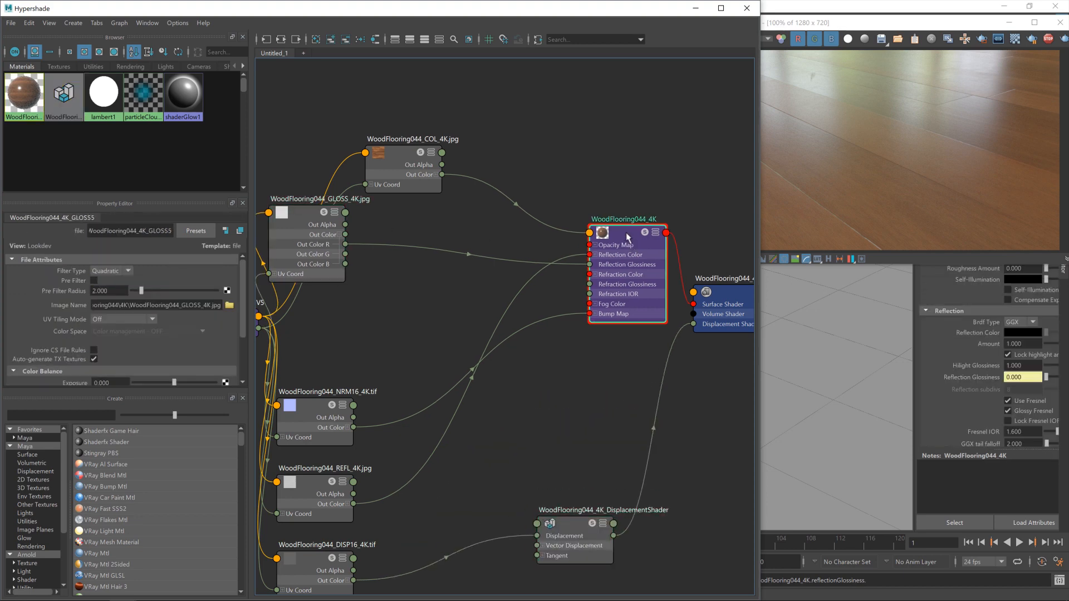
click(621, 220)
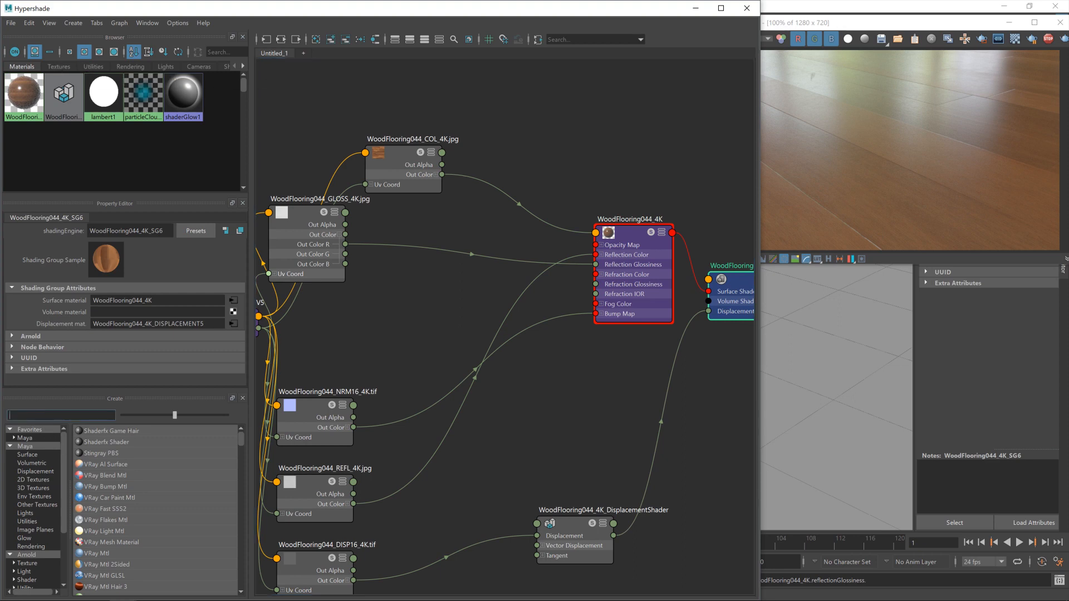
mouse_move(308, 489)
text(reve)
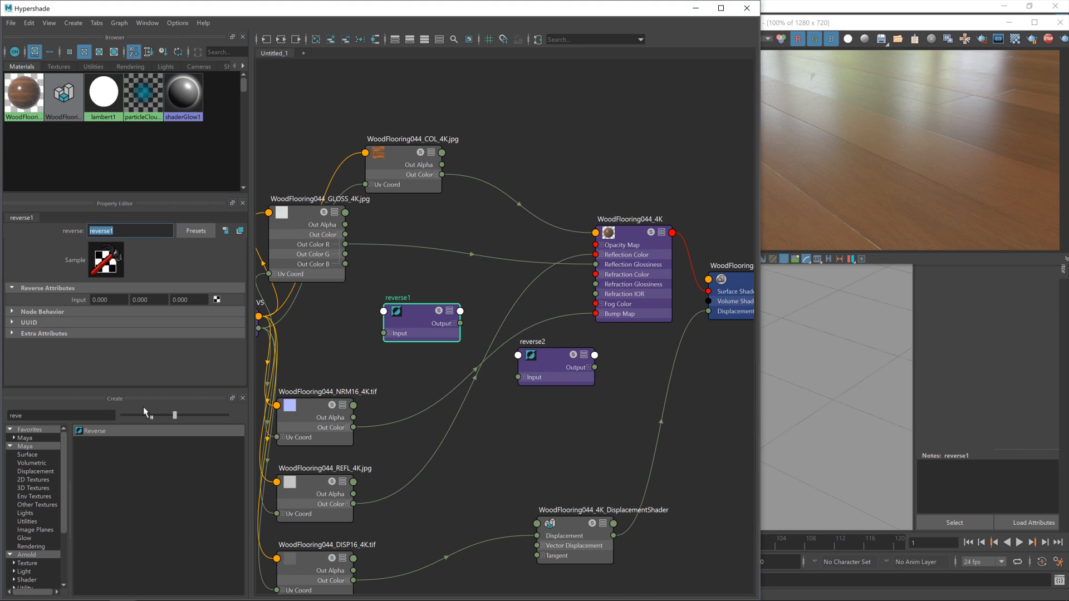
text(GLOOSS_2_ROUGHNESS)
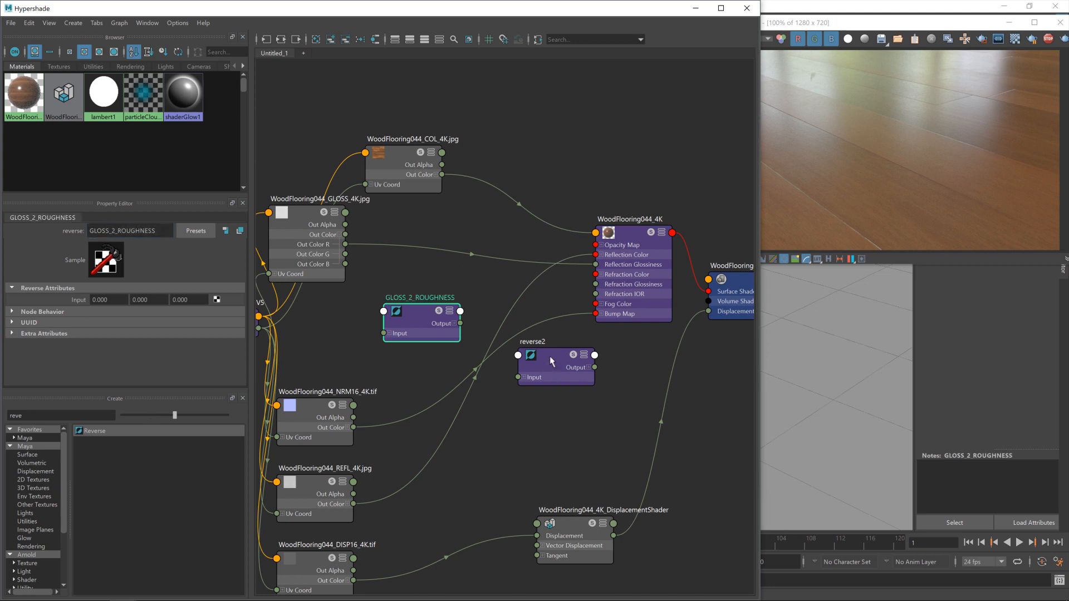
click(553, 354)
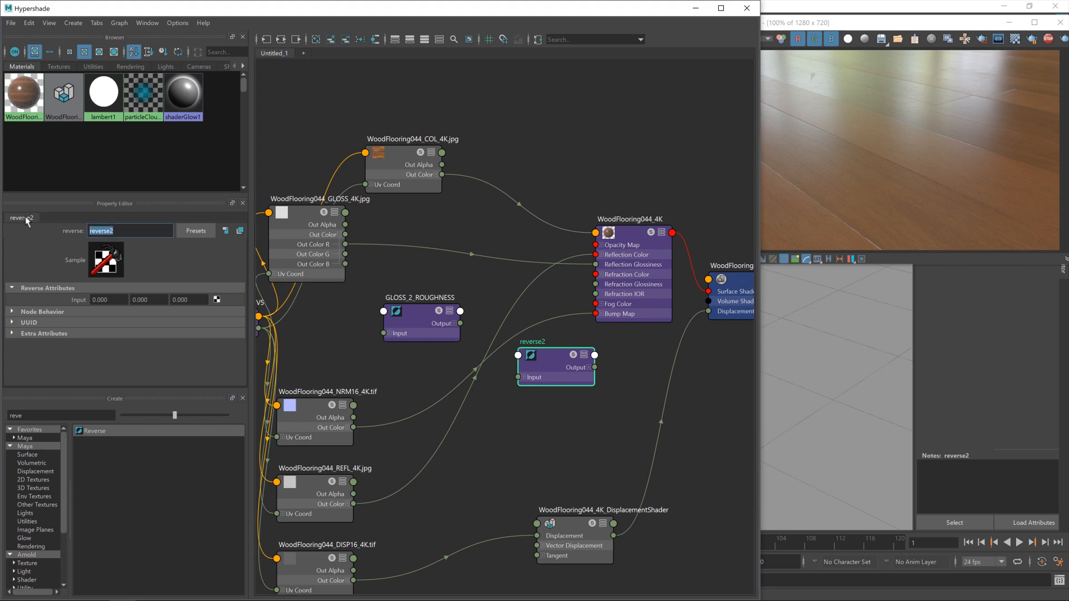
text(ROGFH)
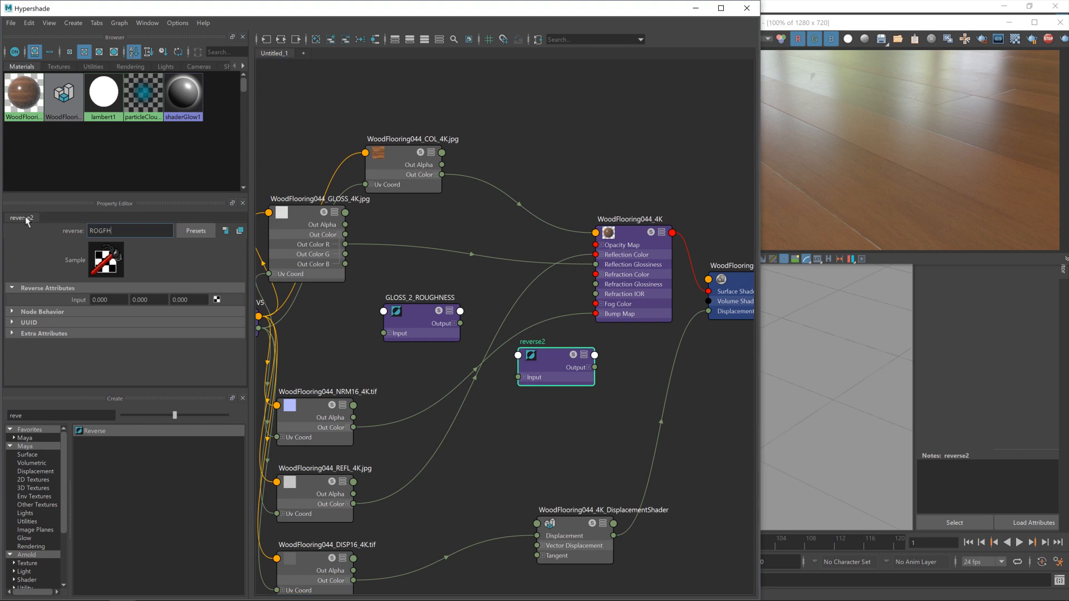
key(BackSpace)
text(ROUGHNESS_2_GLOSS)
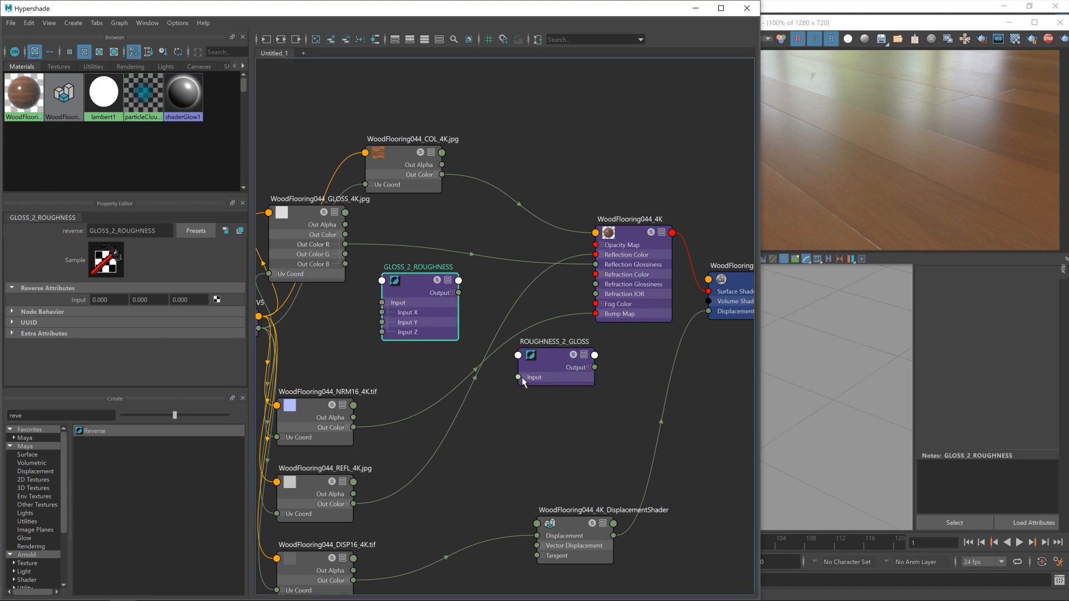
Step: Wire ROUGHNESS_2_GLOSS Output X into the material's Reflection Glossiness, completing the gloss chain
click(553, 354)
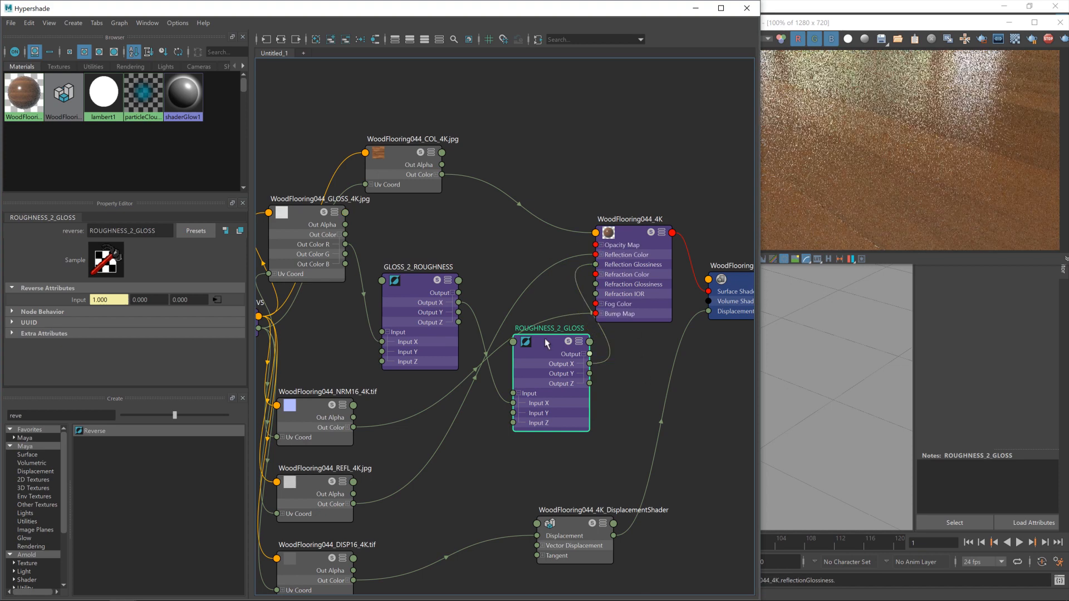
drag(549, 341, 535, 235)
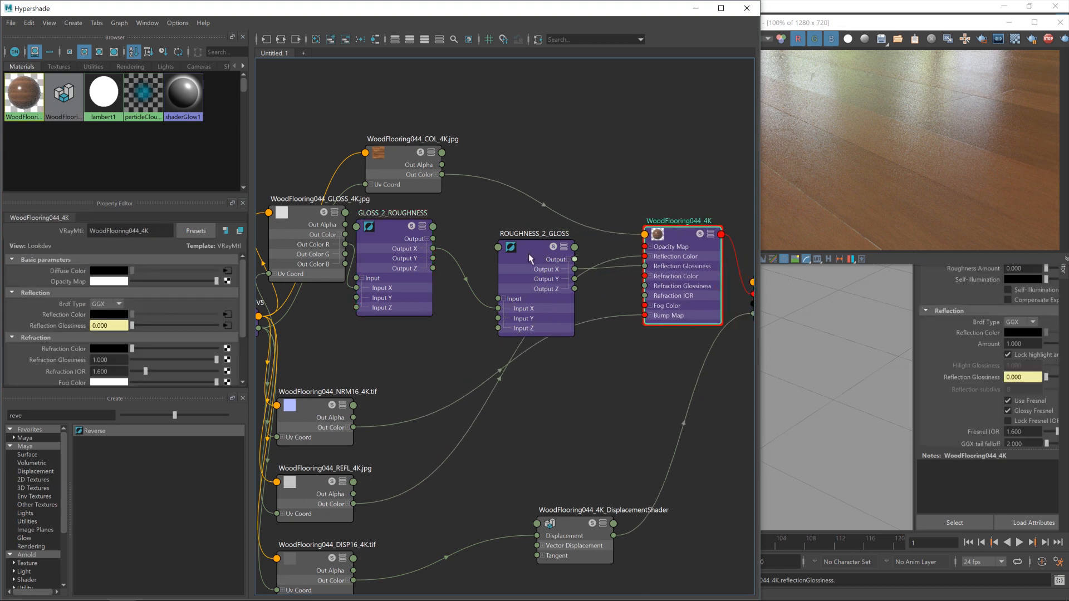
click(392, 213)
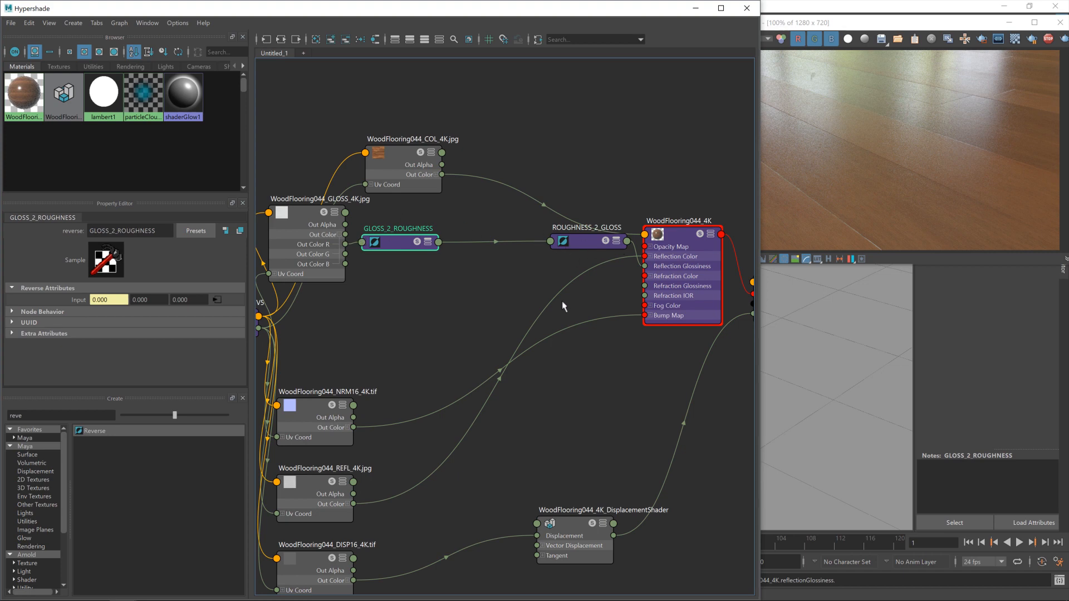
mouse_move(130, 243)
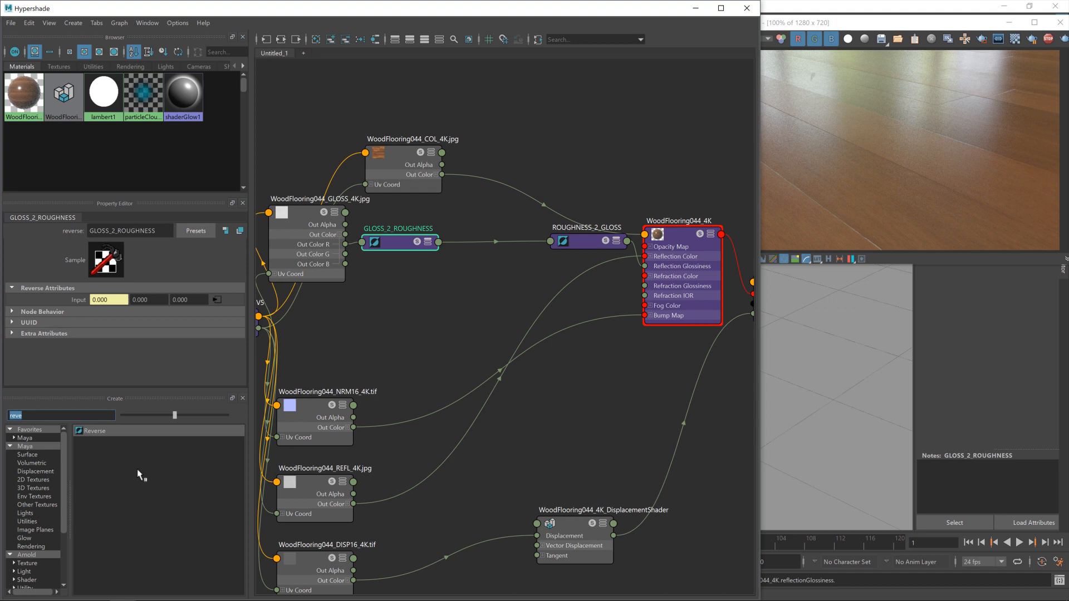
Step: Create multiplyDivide1 and wire GLOSS_2_ROUGHNESS Output into Input 1, Output X into ROUGHNESS_2_GLOSS Input X
text(multi)
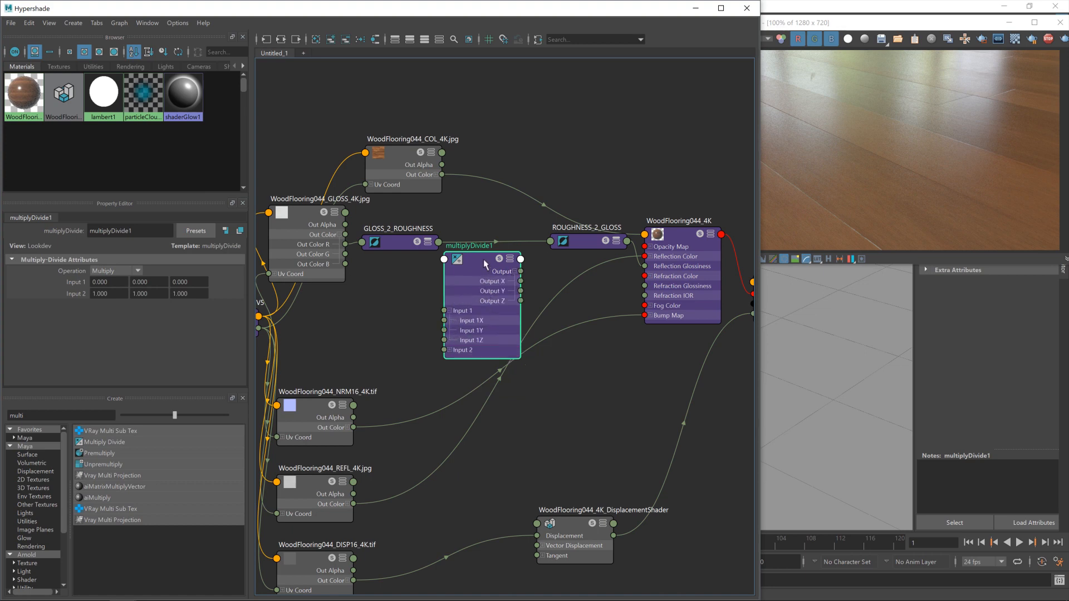
drag(481, 263, 493, 213)
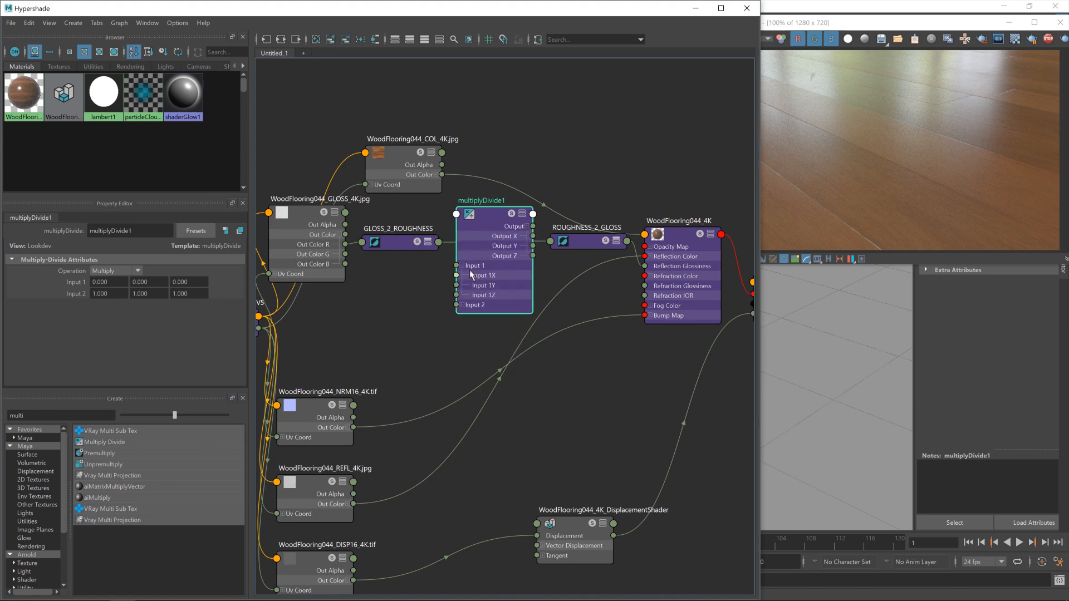
click(393, 242)
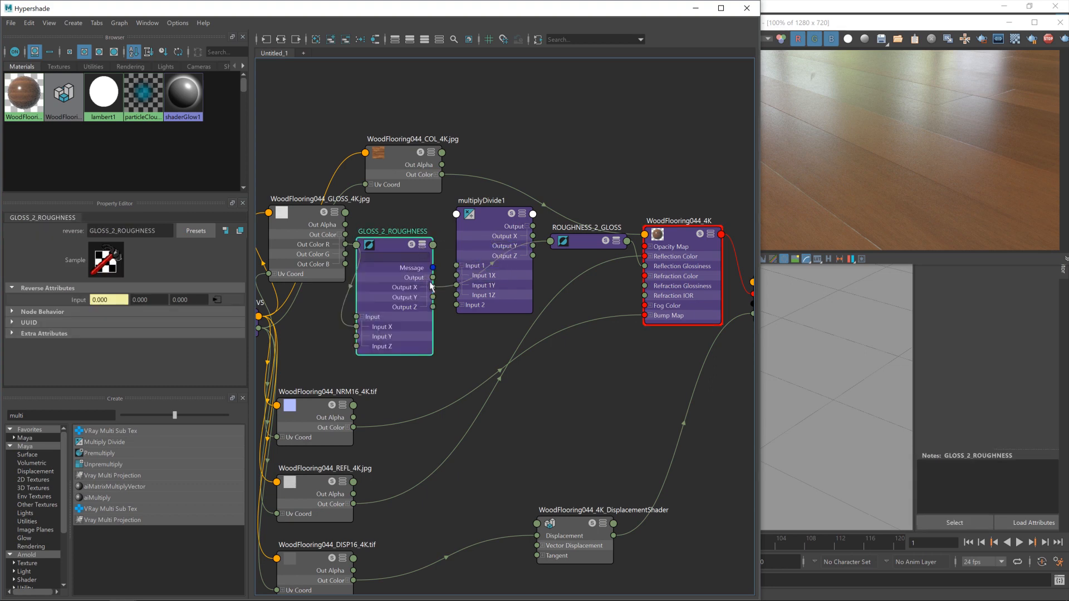
click(586, 241)
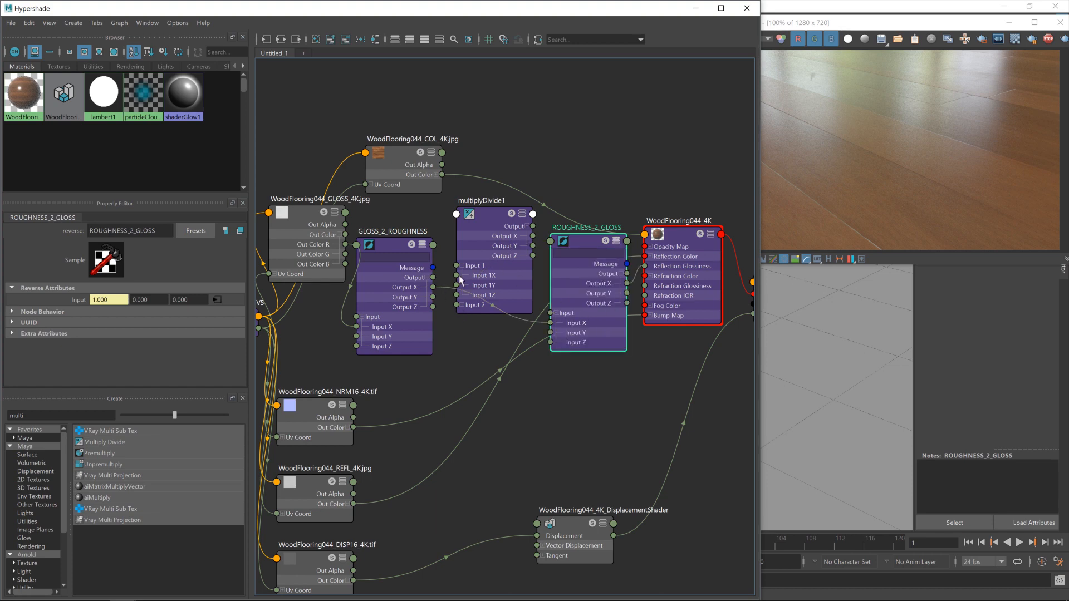
mouse_move(433, 289)
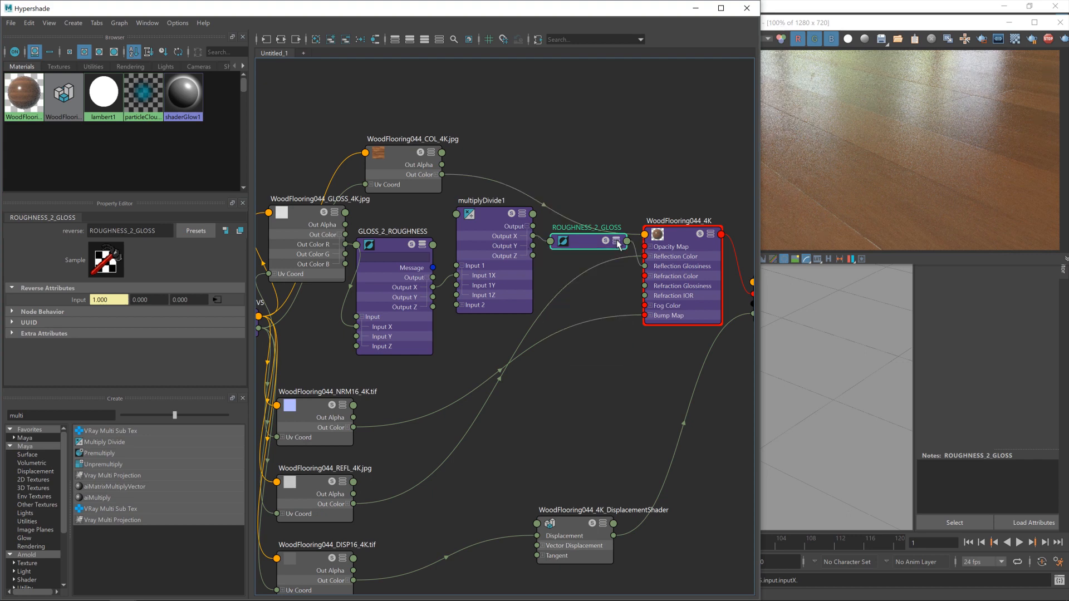
Step: Collapse the reverse nodes and rename multiplyDivide1 to ROUGHNESS_Adjust
click(393, 232)
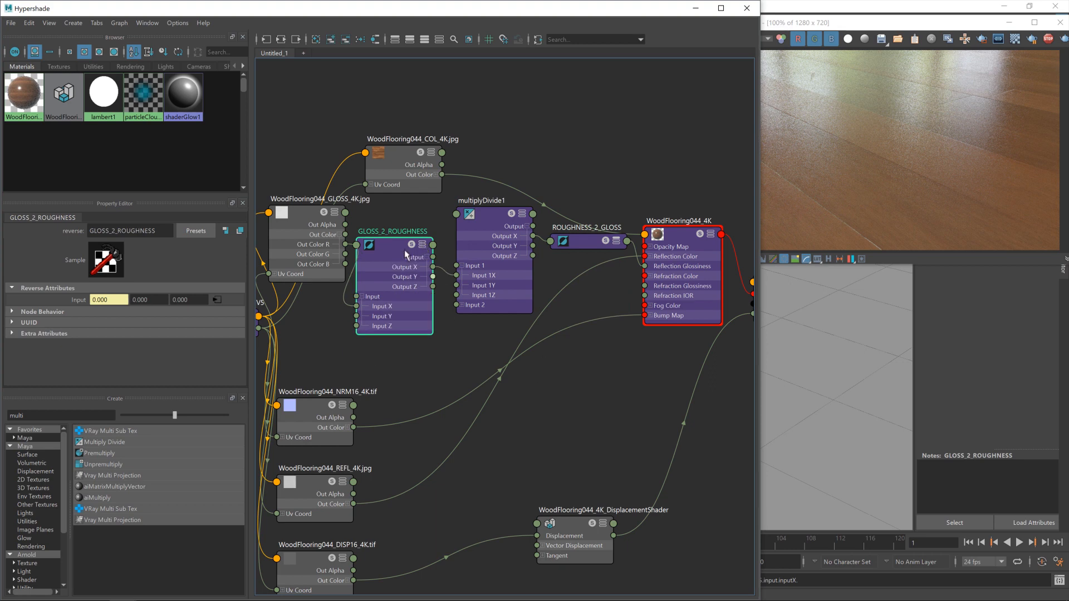
click(494, 201)
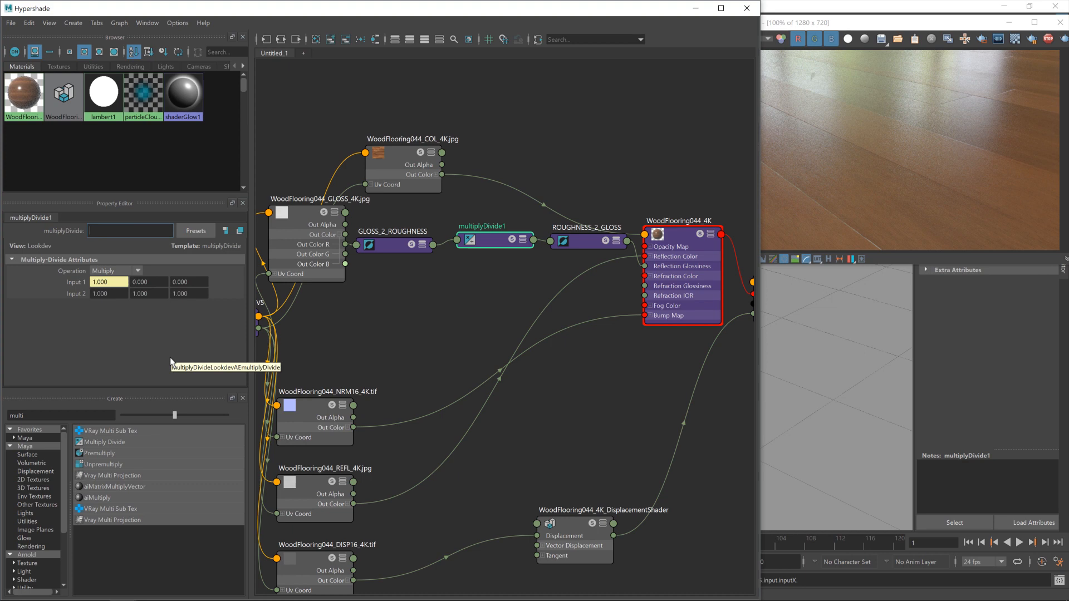
text(ROUGHNESS_Adjust)
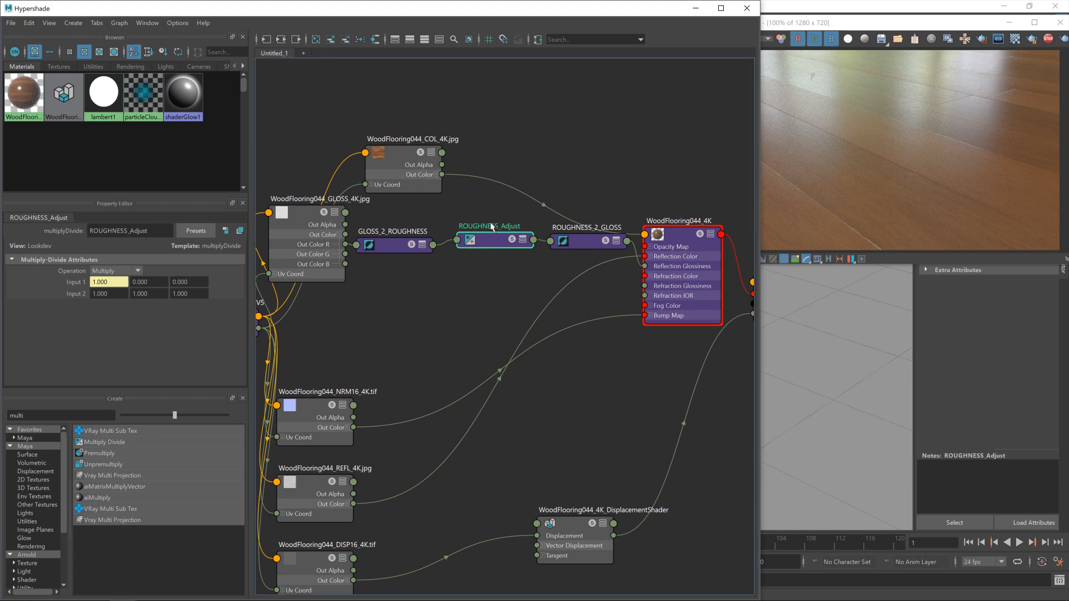
mouse_move(493, 228)
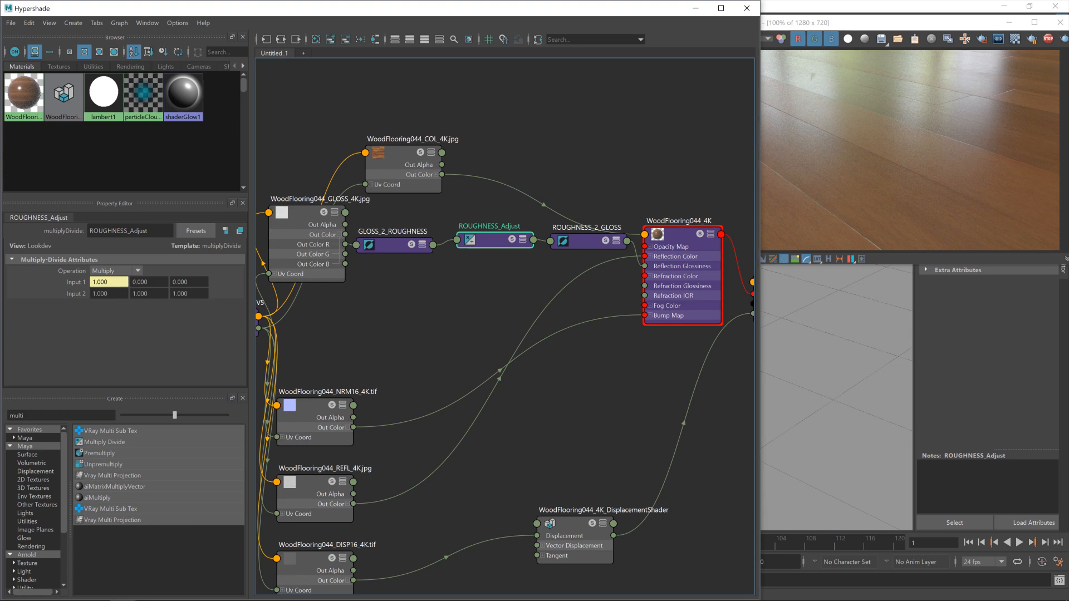
Step: Set ROUGHNESS_Adjust's first Input 2 value to 0 for sharp floor reflections
click(108, 293)
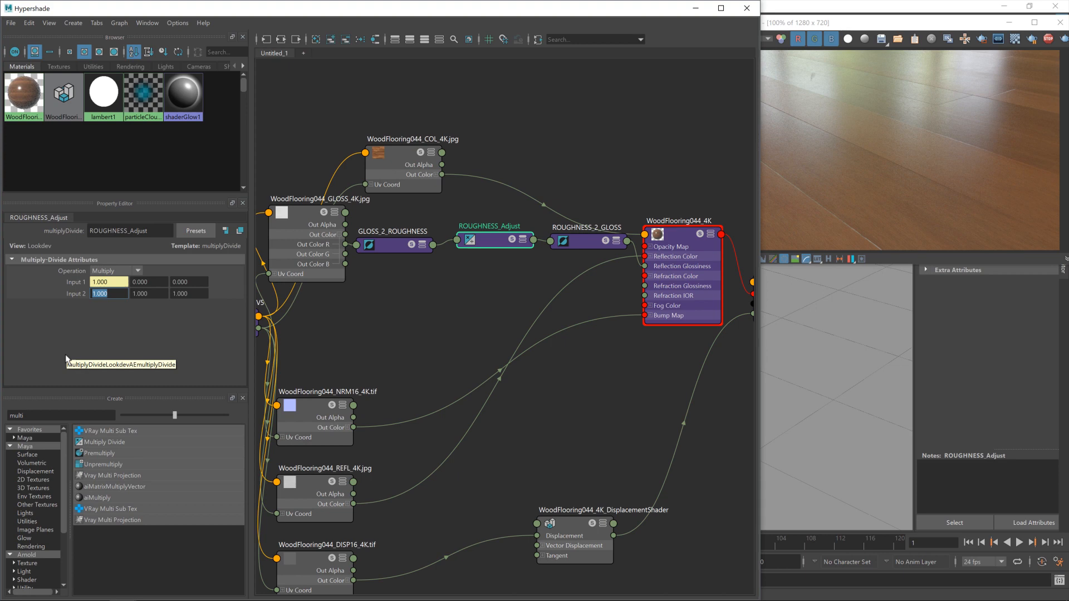
mouse_move(66, 360)
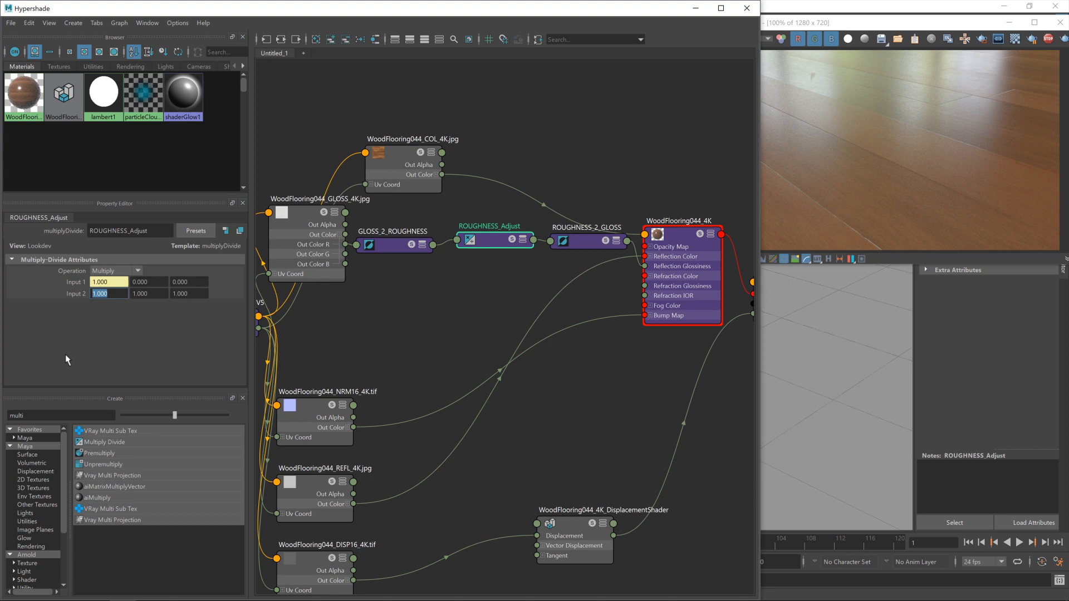
text(0)
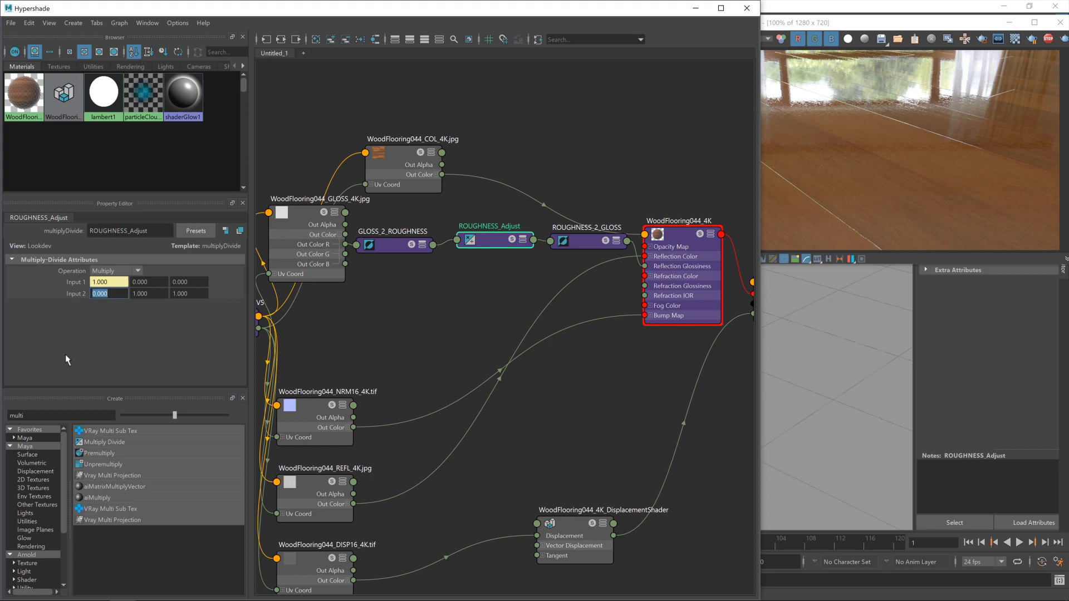
Step: Set ROUGHNESS_Adjust's first Input 2 value to 0.650 and preview the softer reflections
text(.65)
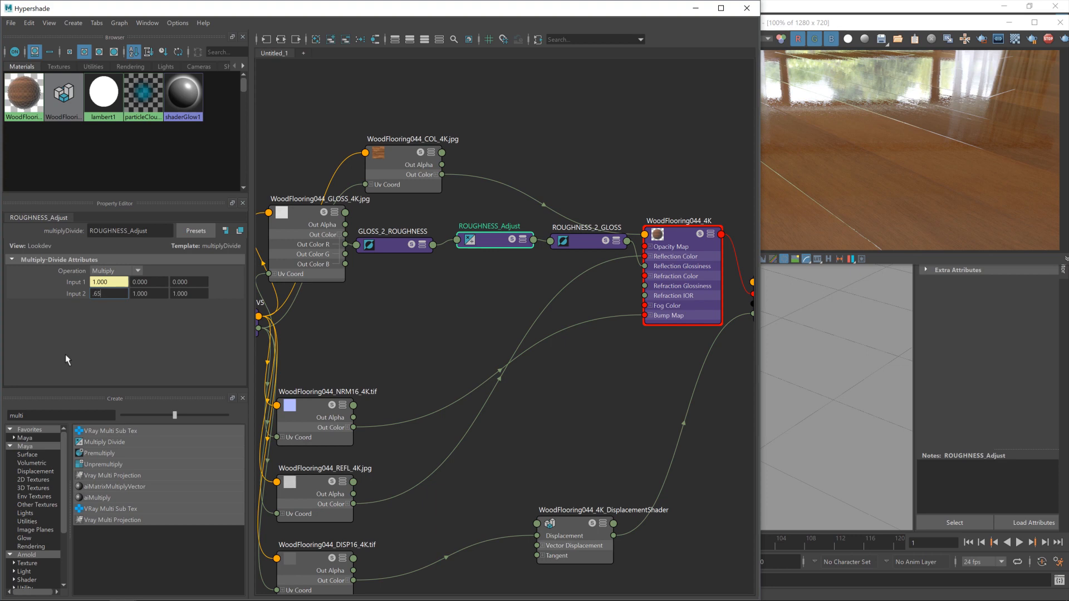
text(0.650)
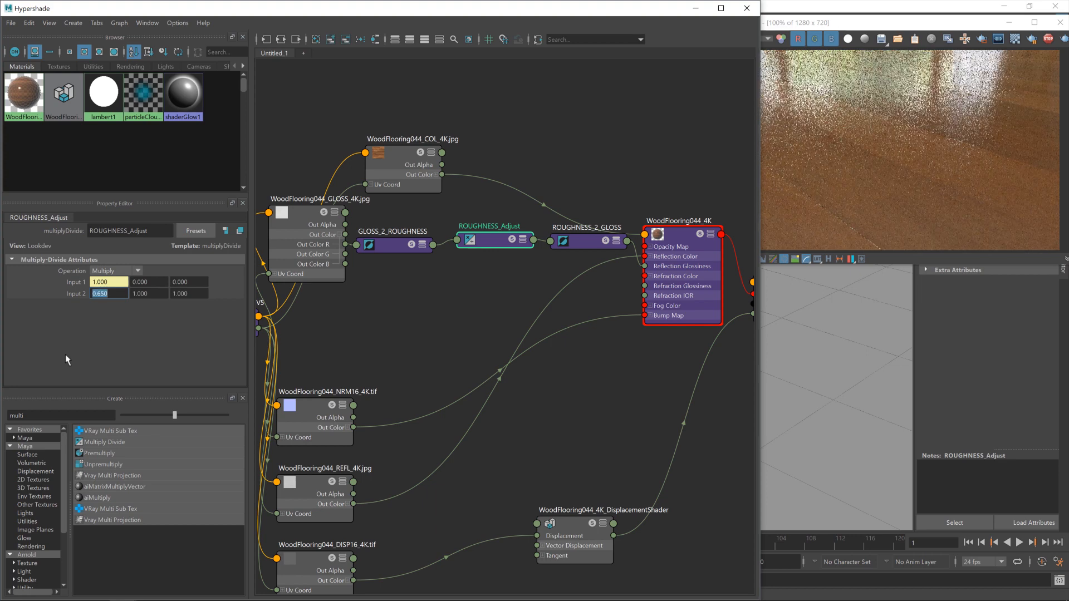